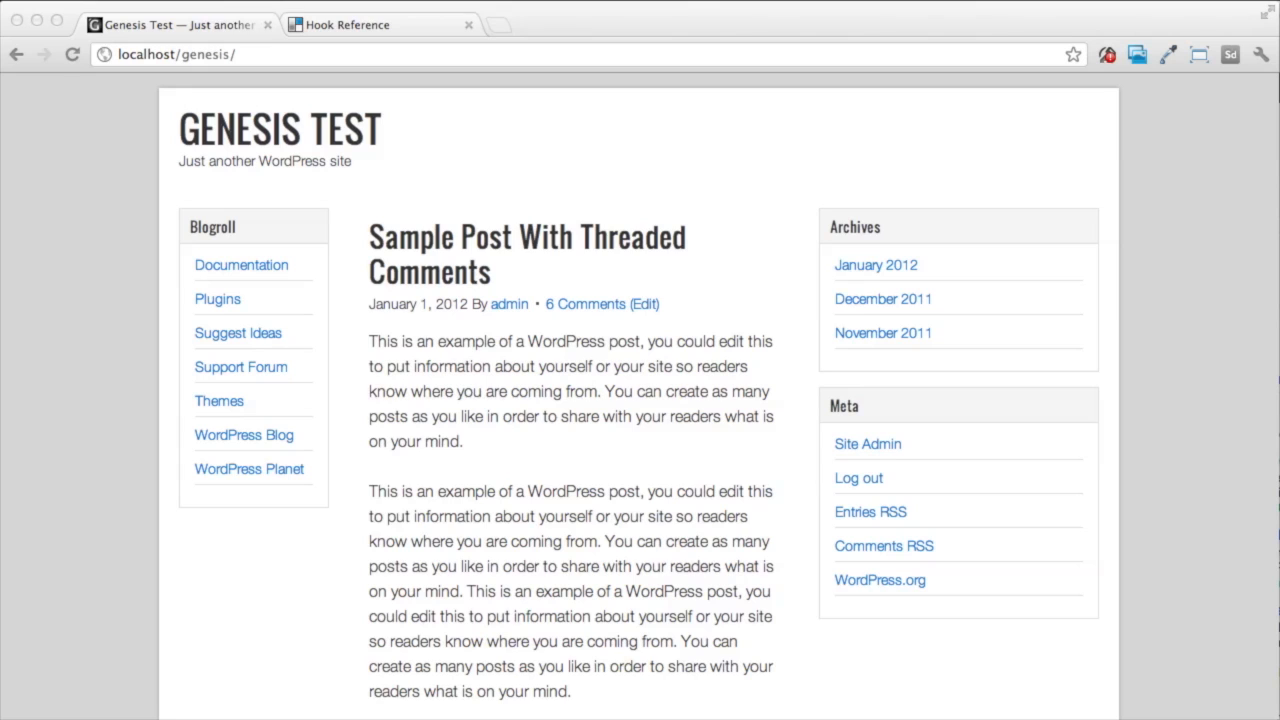
mouse_move(600, 114)
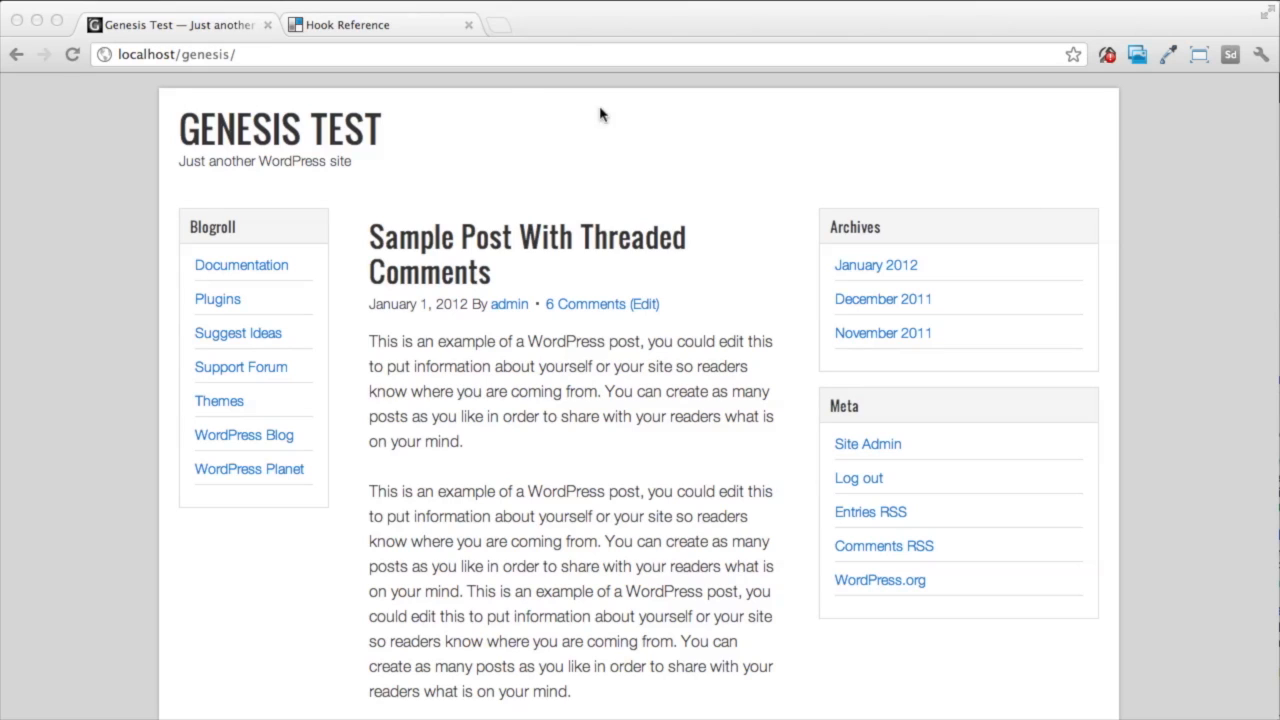
mouse_move(490, 78)
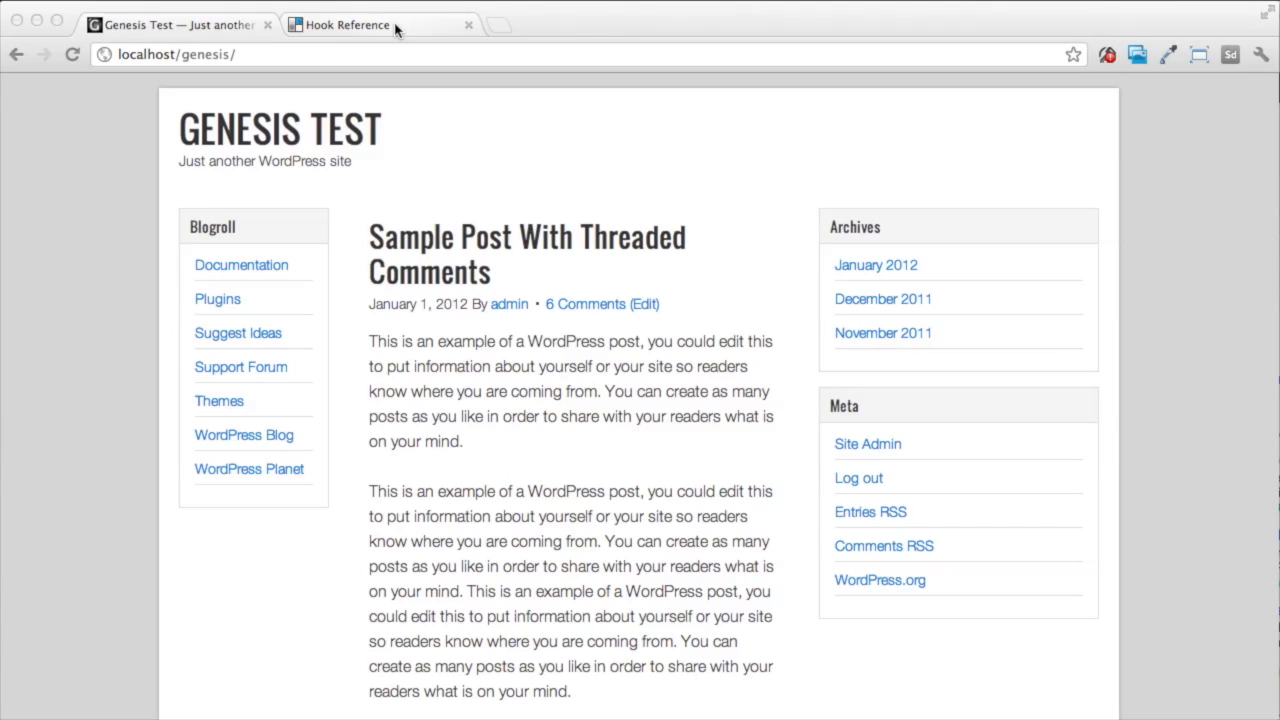
On the Hook Reference page, scroll to Structural Action Hooks, down to genesis_before_content_sidebar_wrap
left_click(352, 24)
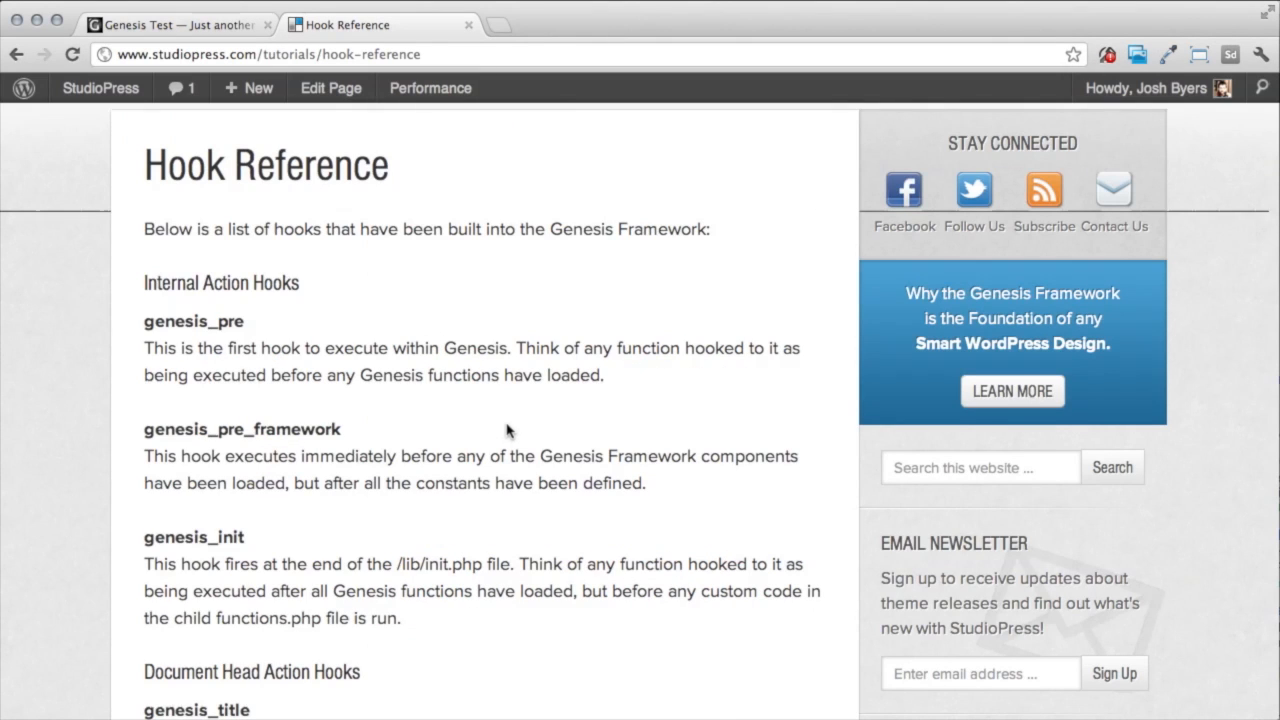
scroll("down", 3)
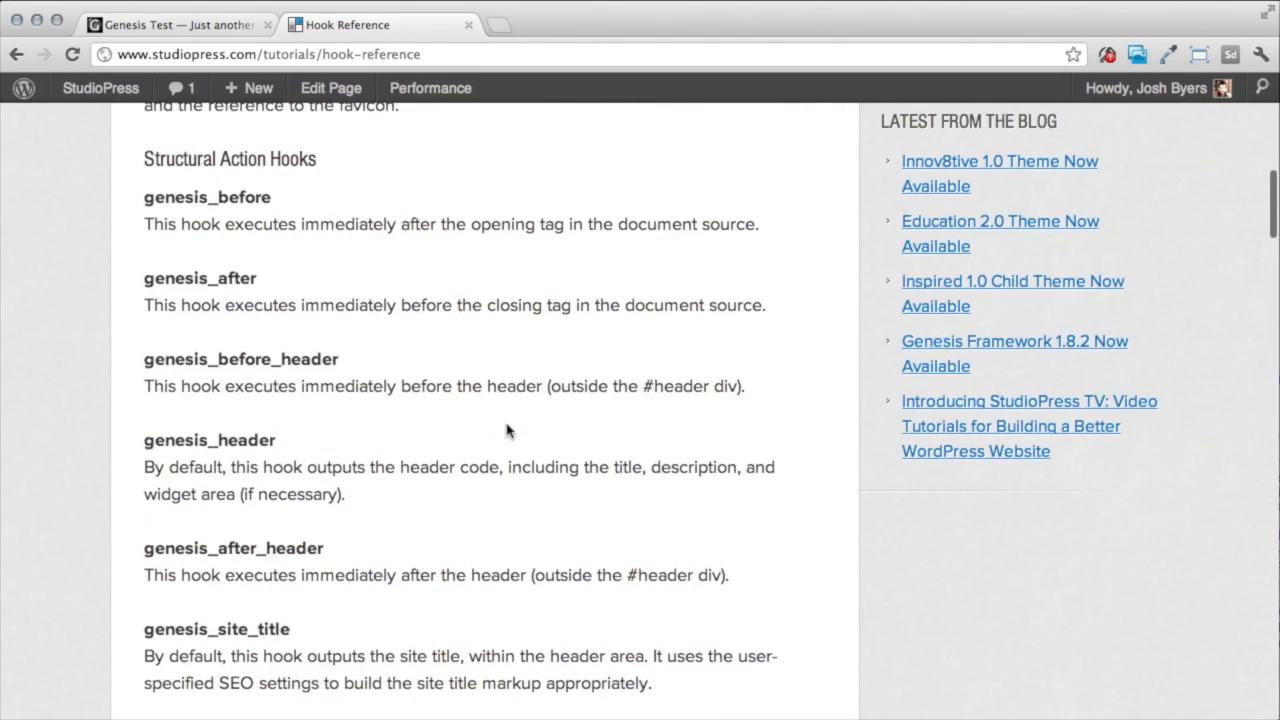
scroll("down", 3)
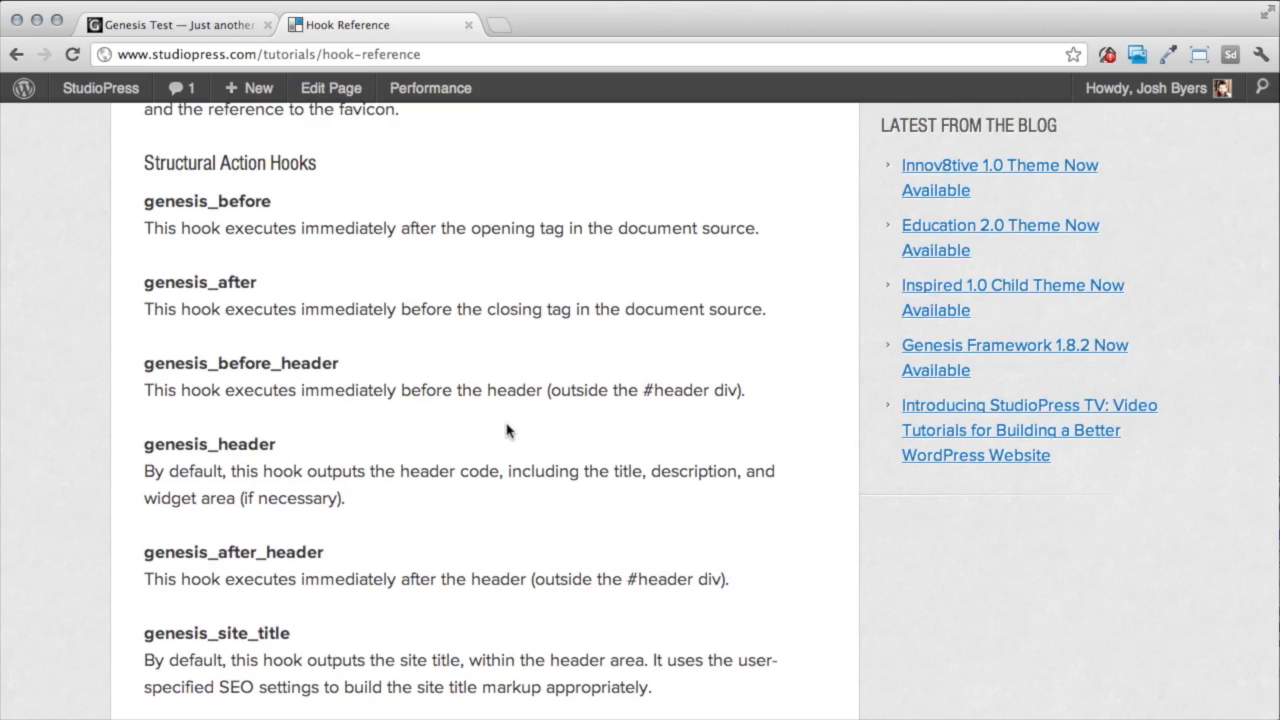
scroll("down", 3)
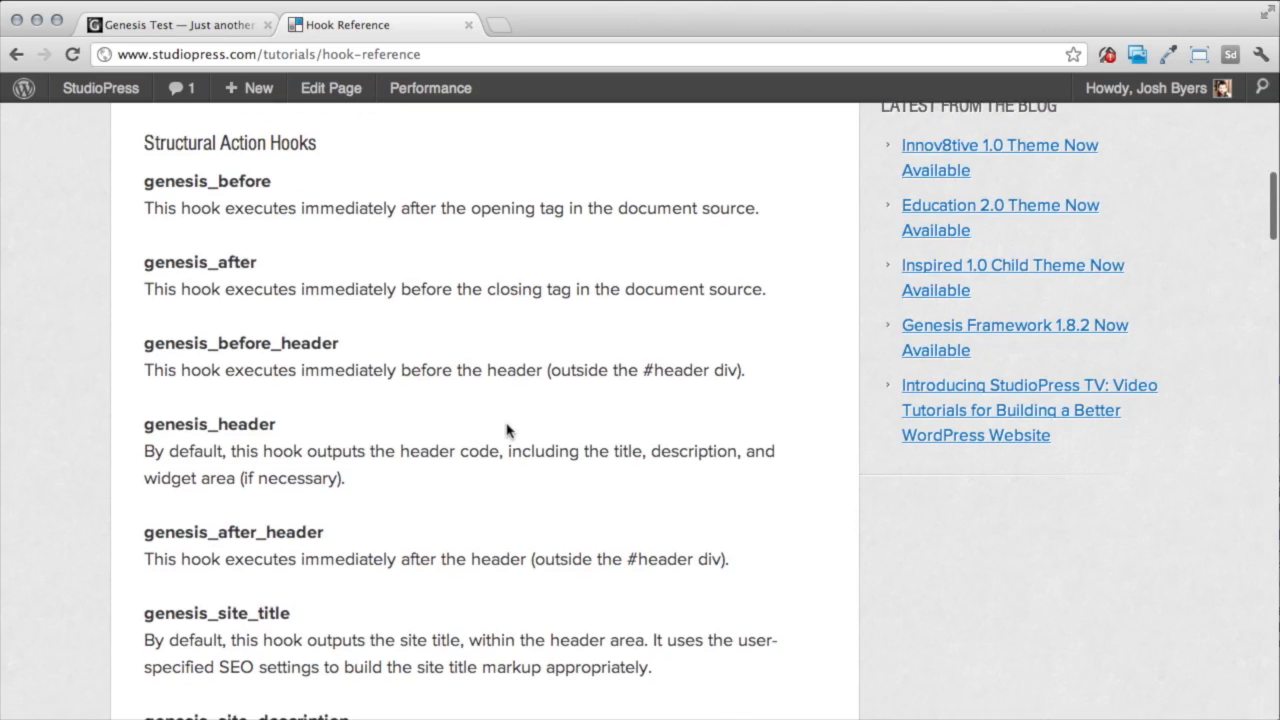
scroll("down", 3)
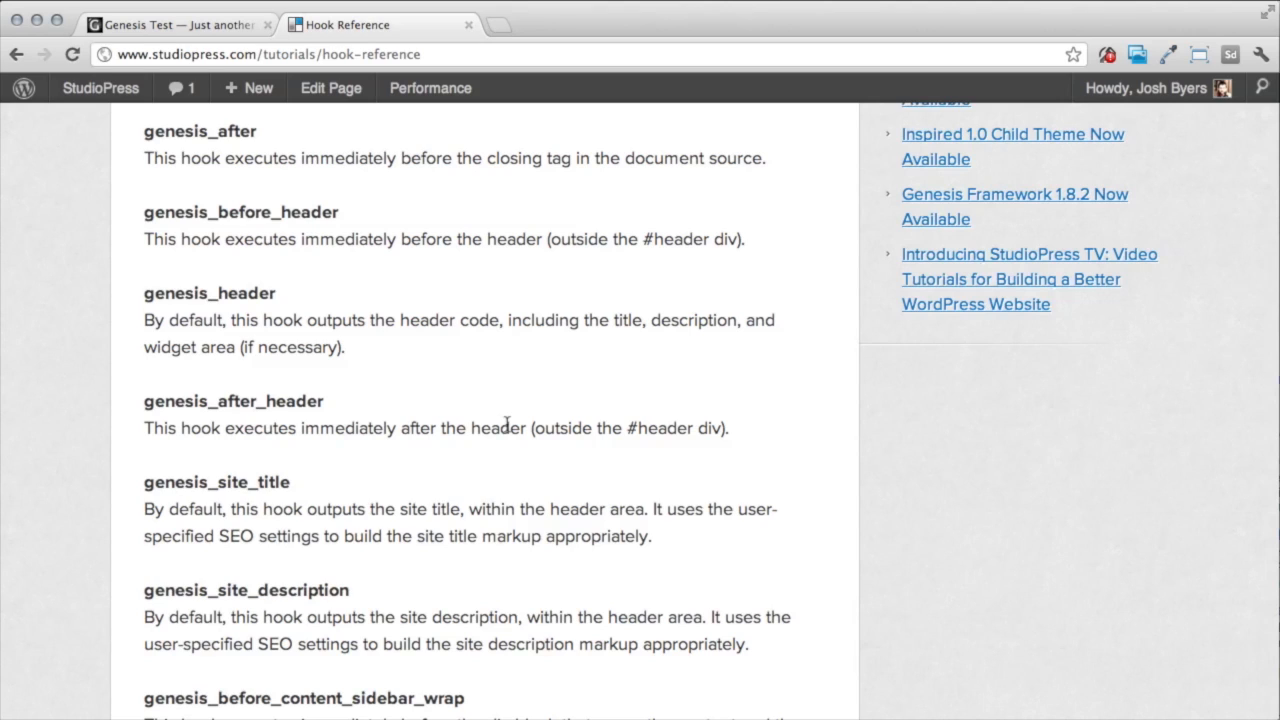
mouse_move(350, 185)
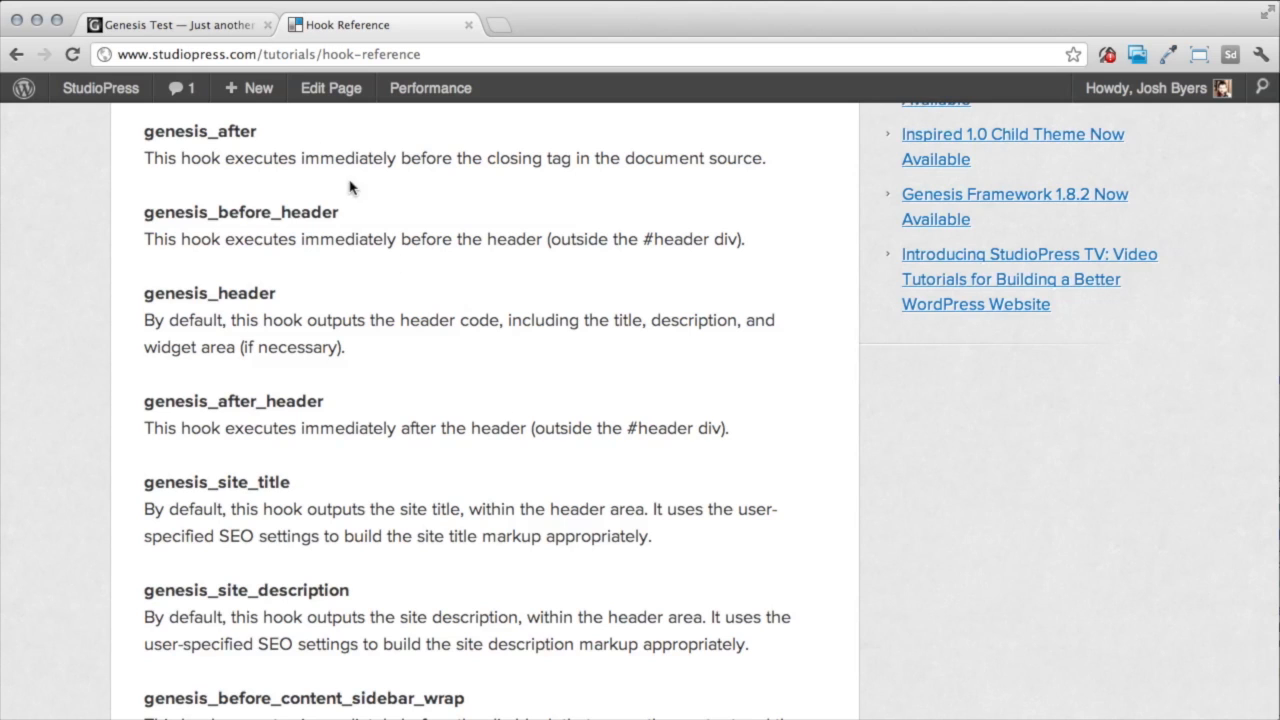
Scroll the Genesis Test homepage down to its footer and Older Posts link
left_click(175, 24)
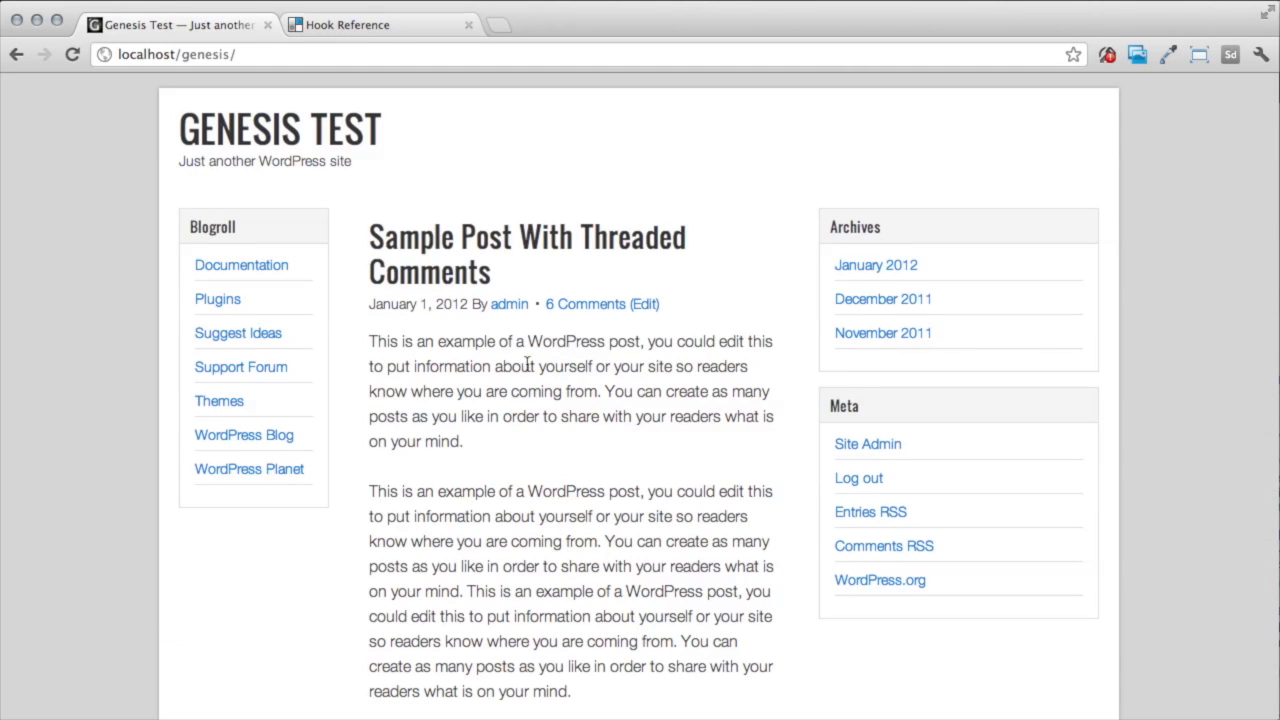
scroll("down", 3)
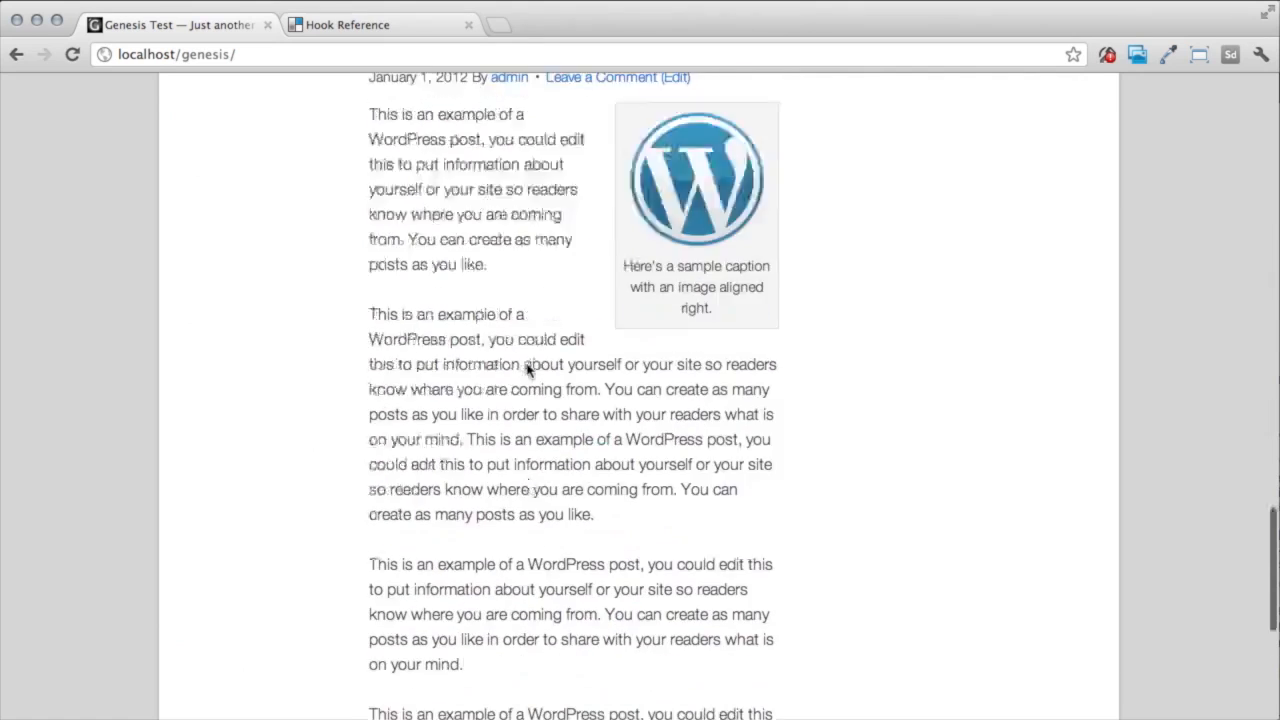
scroll("down", 3)
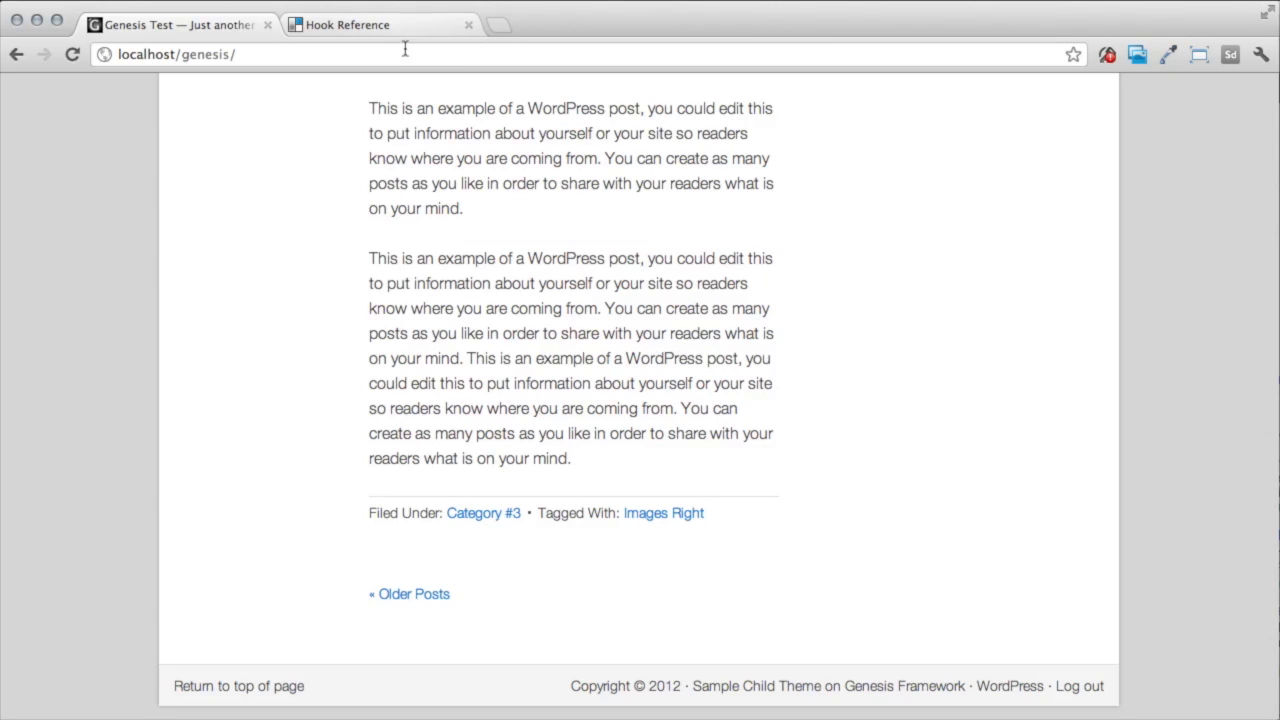
Scroll the Hook Reference to genesis_before_footer and select the hook name
left_click(345, 24)
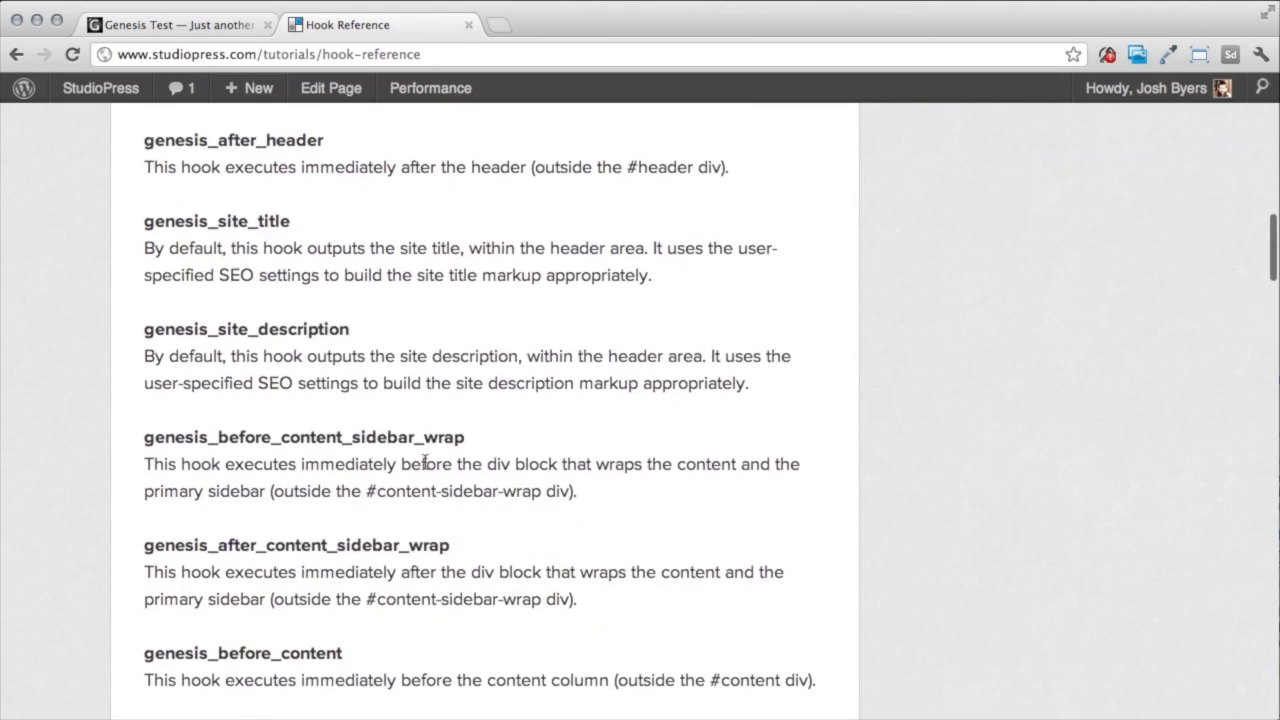
scroll("down", 3)
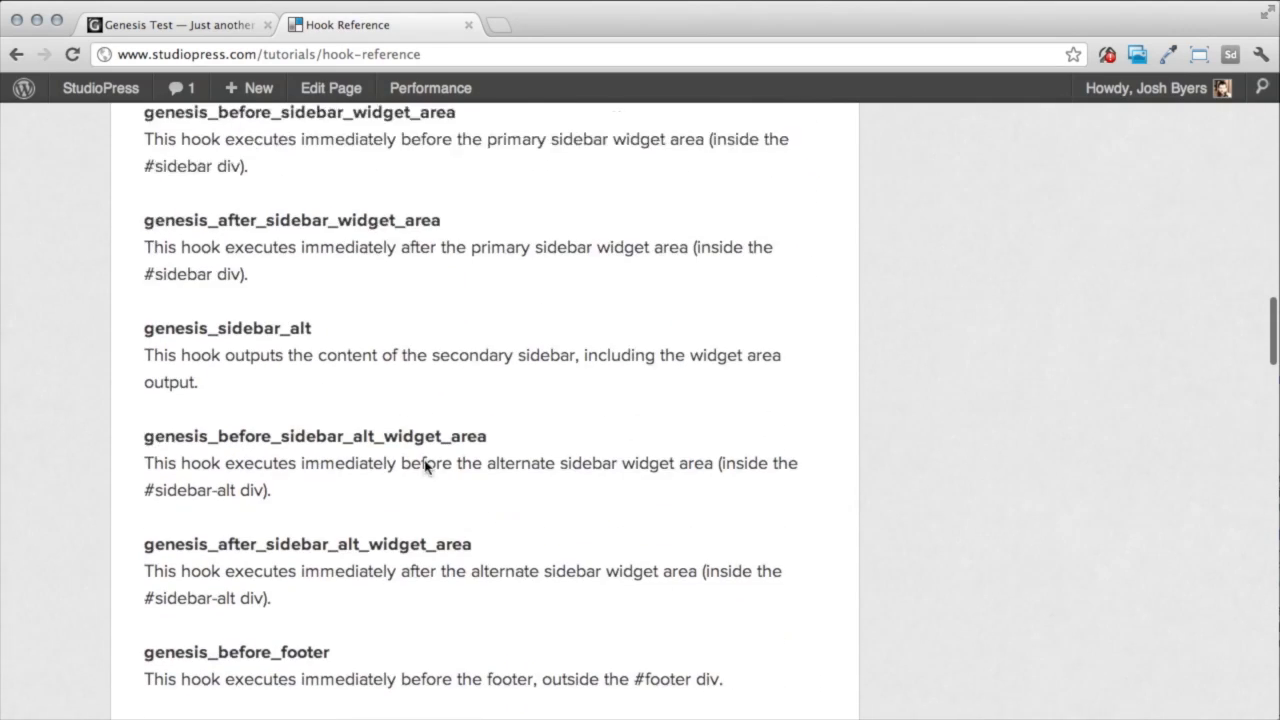
scroll("down", 3)
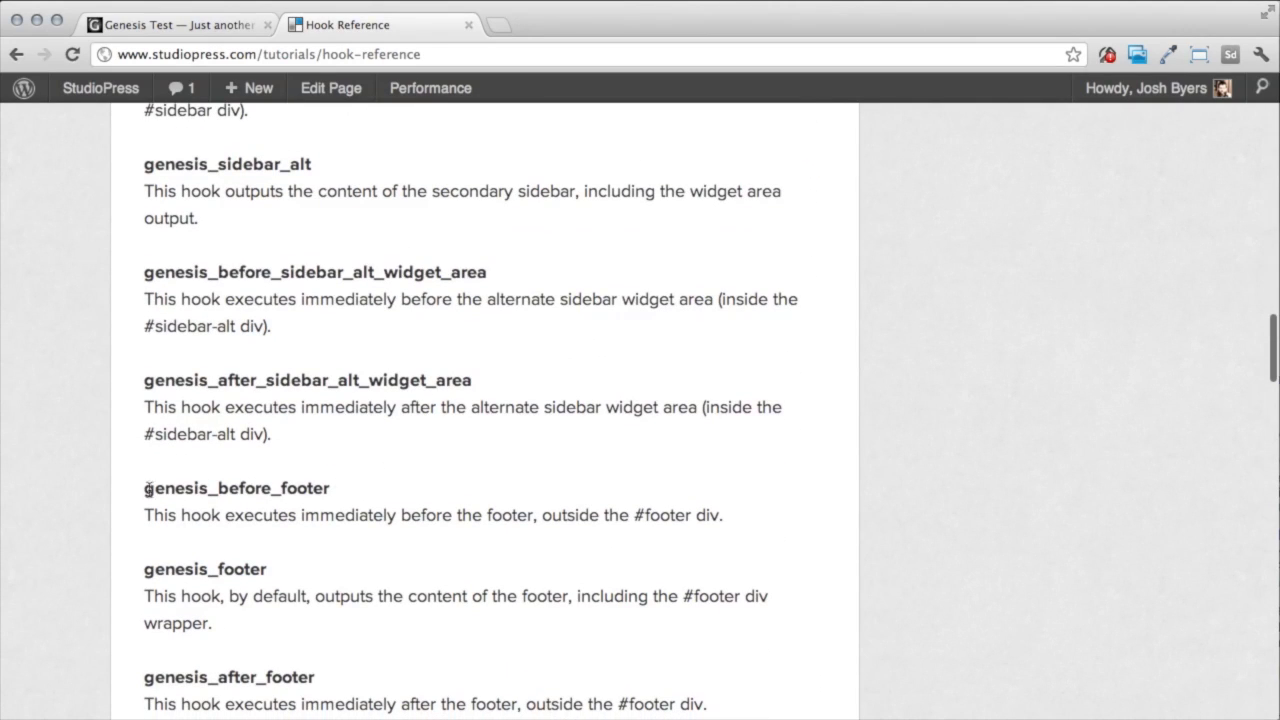
double_click(236, 488)
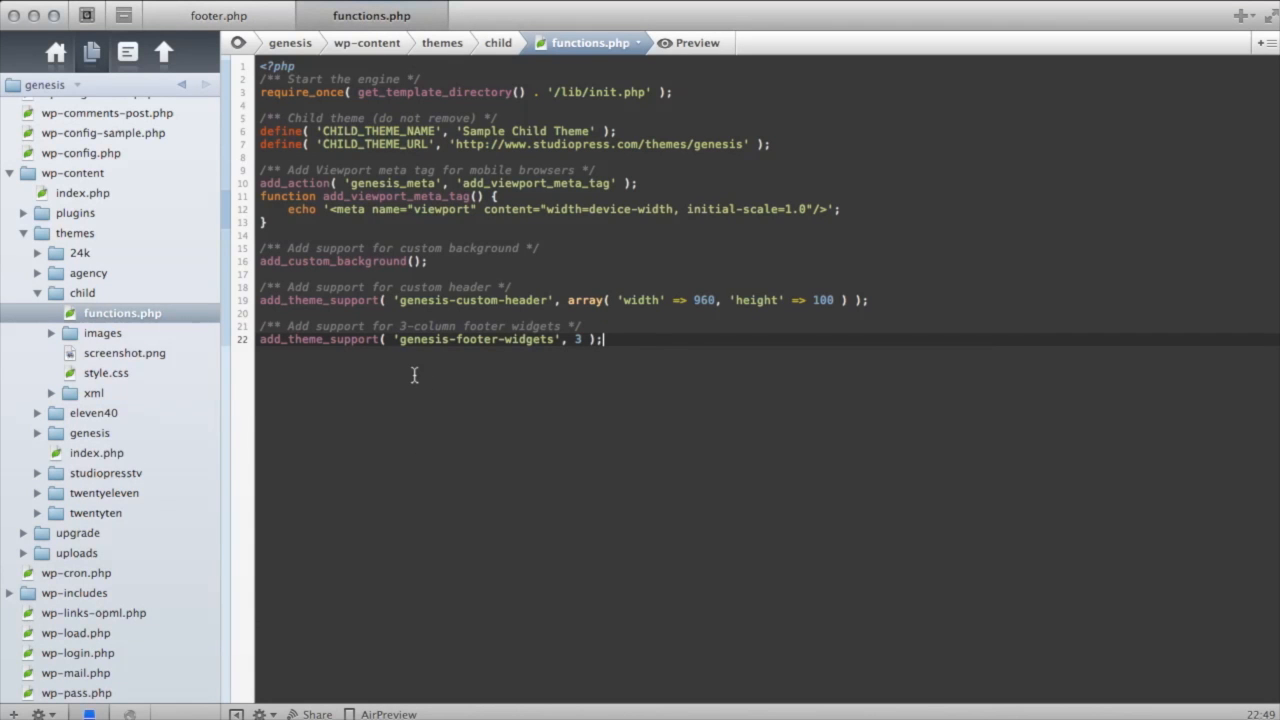
mouse_move(270, 265)
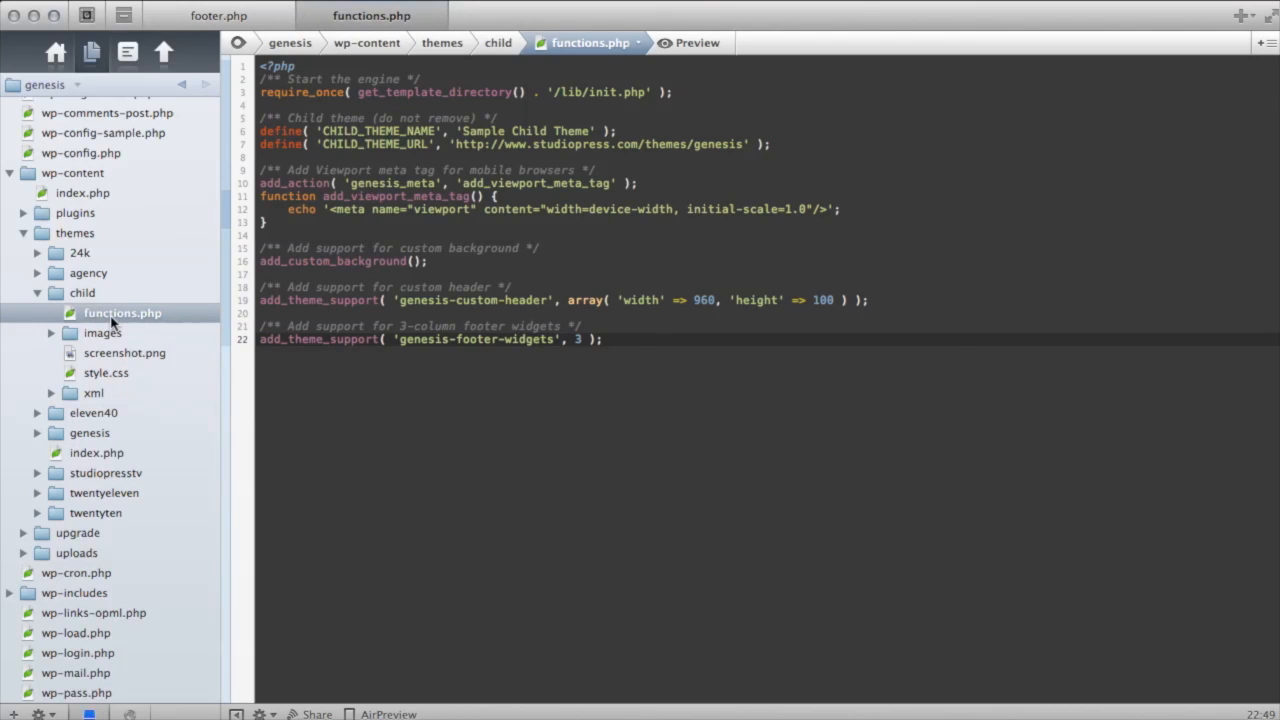
mouse_move(115, 318)
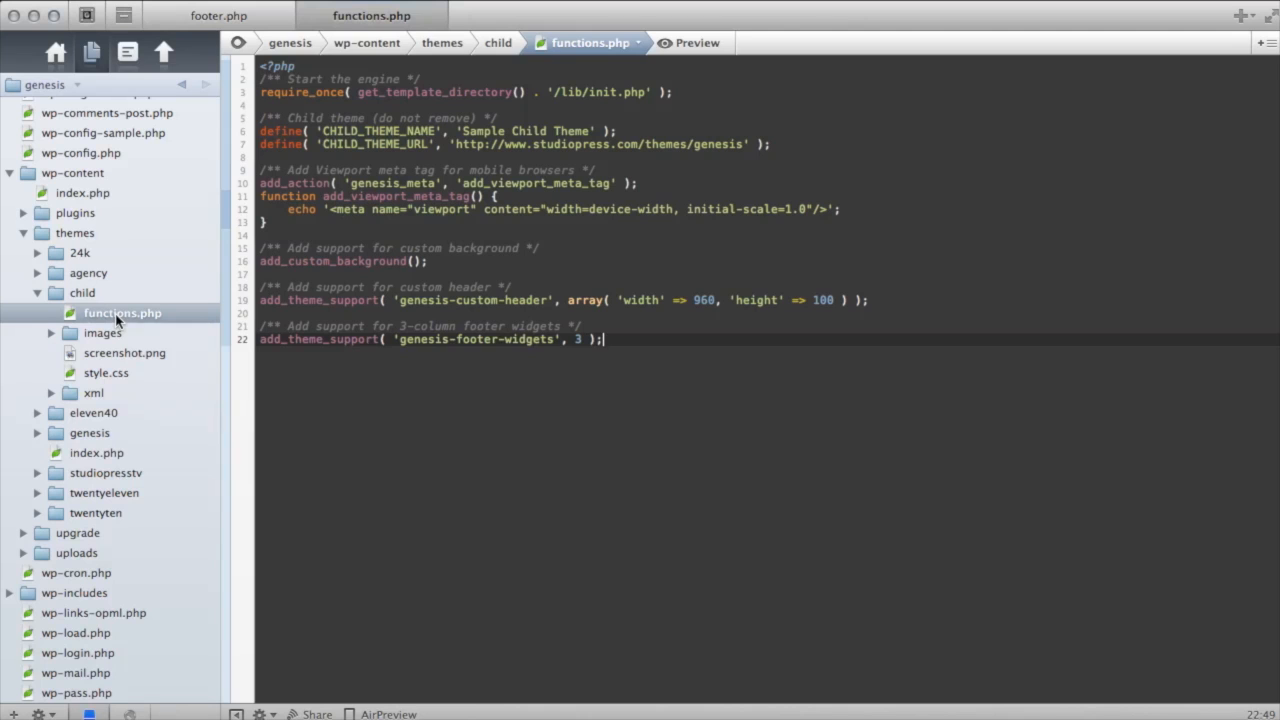
Add add_action( 'genesis_before_footer', 'my_sample_text' ); on a new last line of functions.php
key("enter")
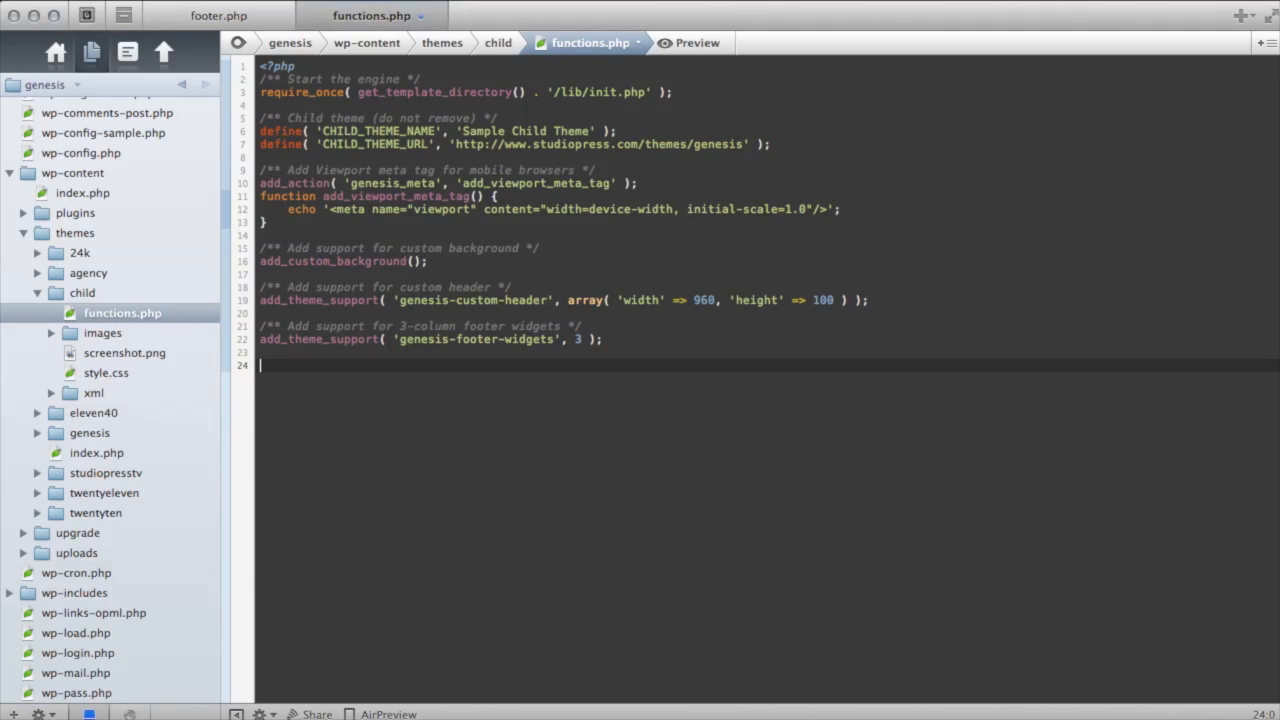
type("add_acti")
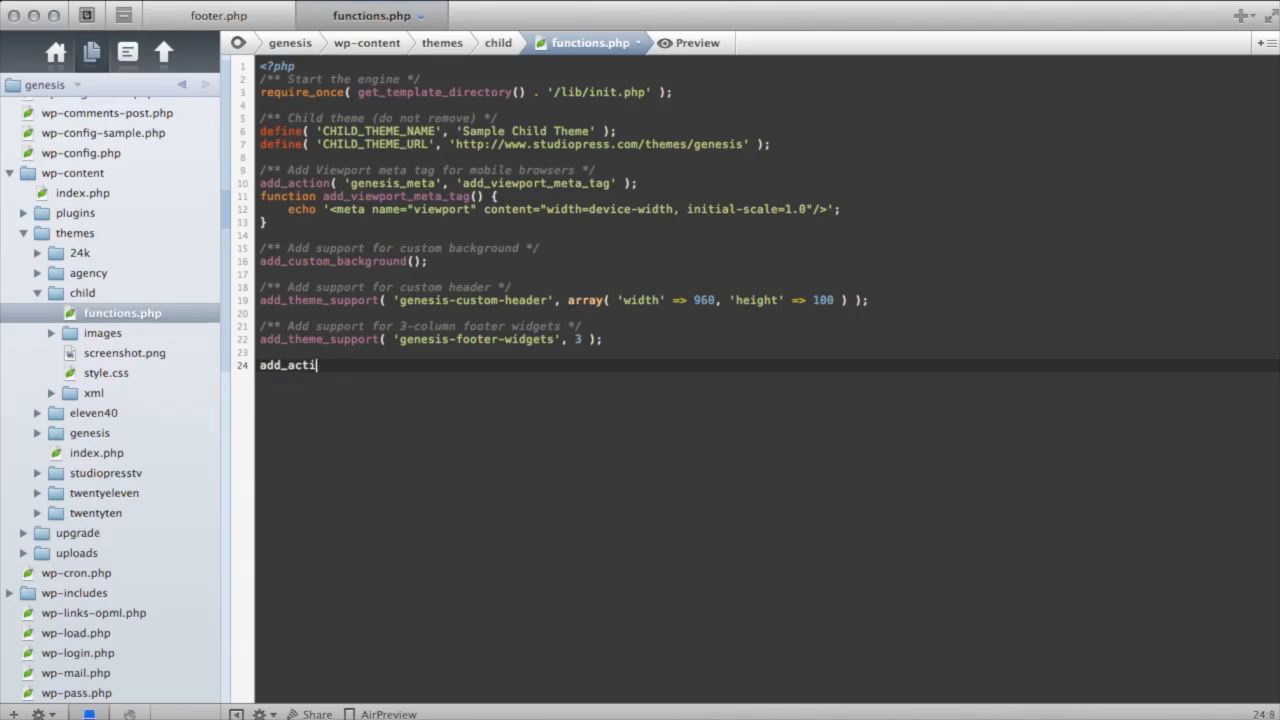
type("on")
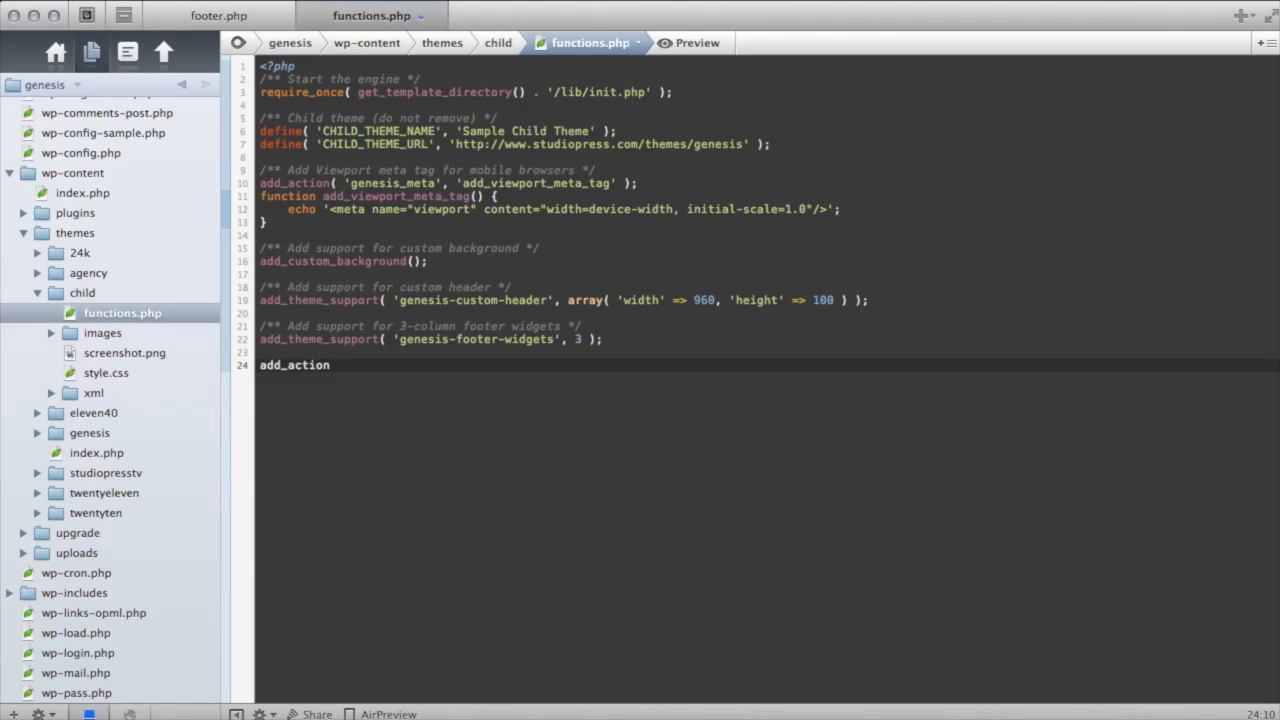
type("(")
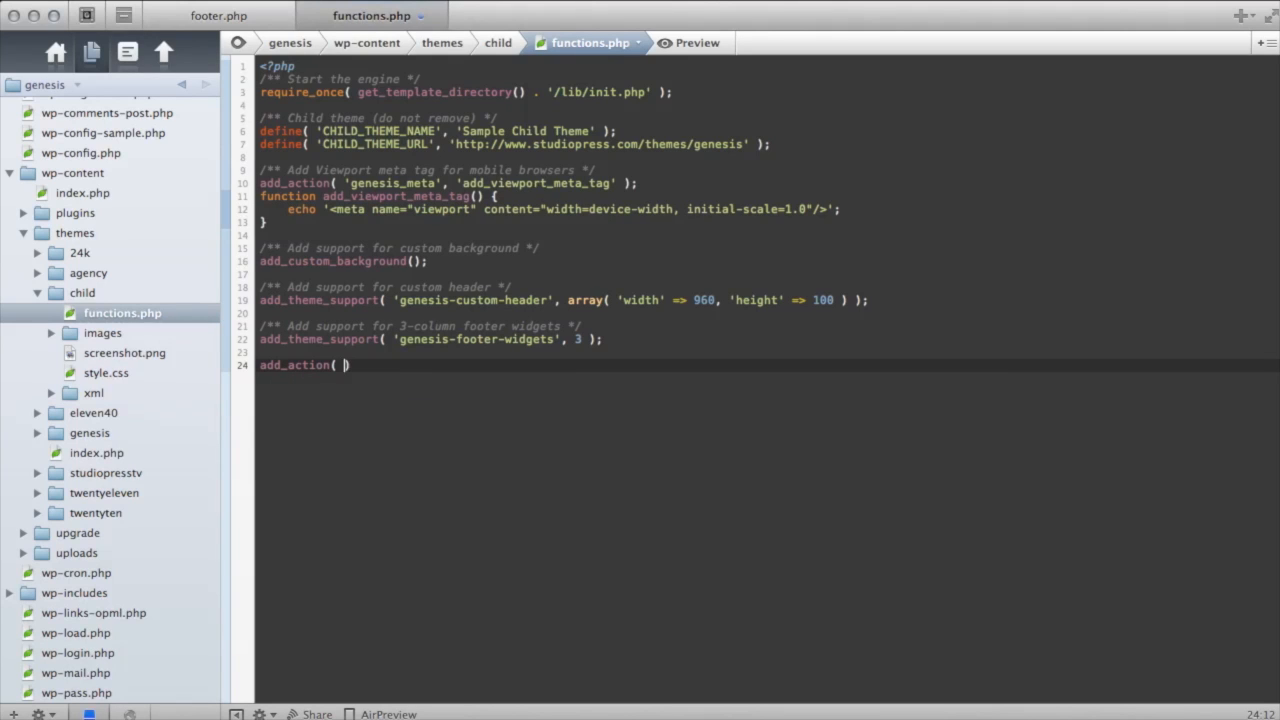
type("'ge")
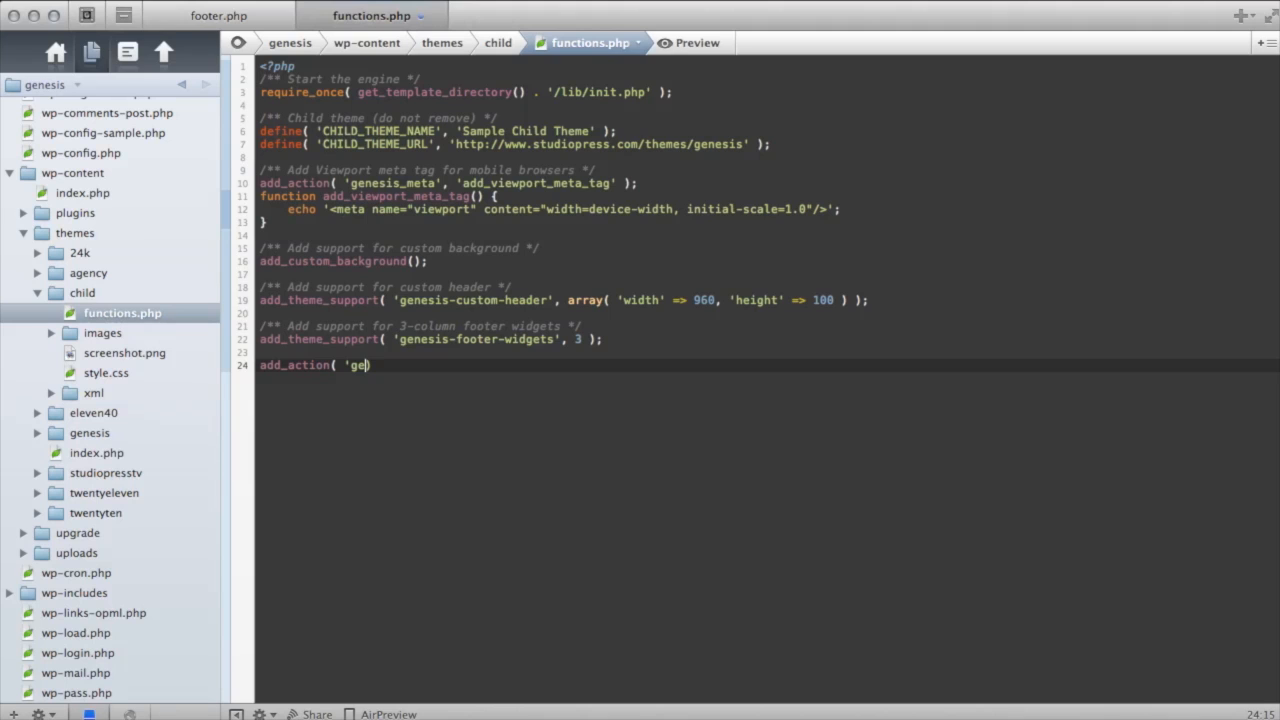
type("ned")
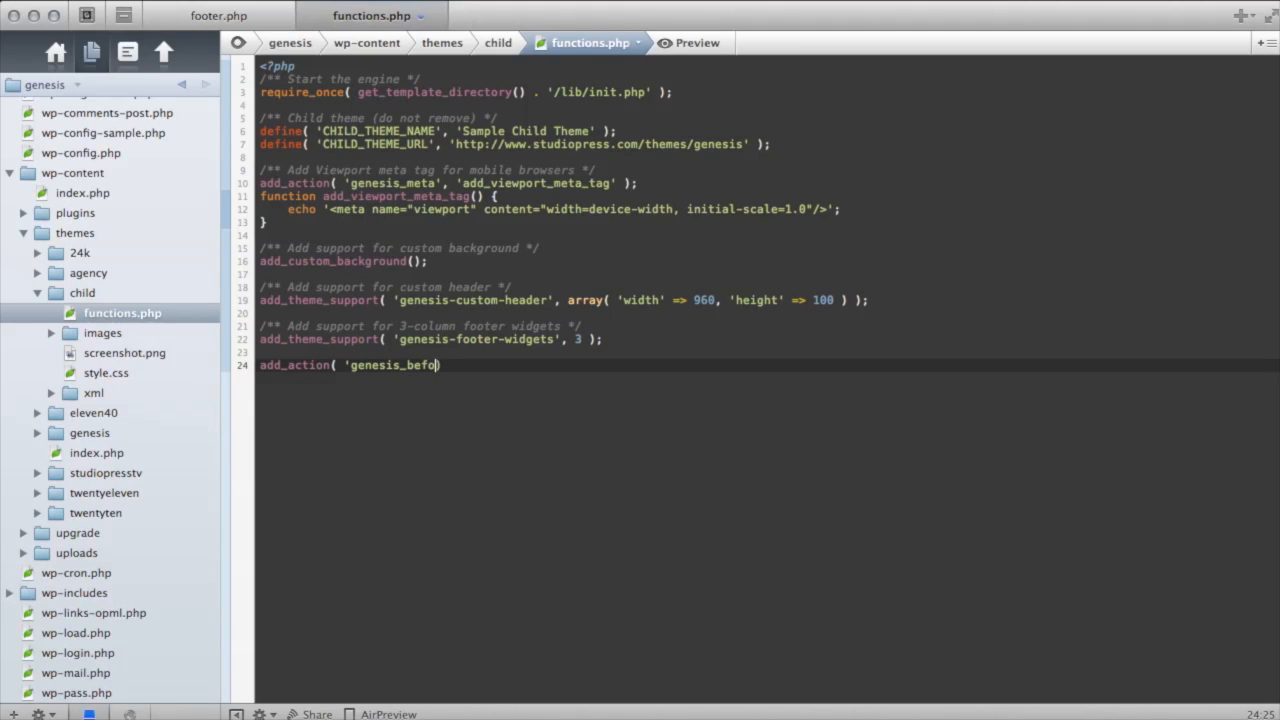
type("re_footer")
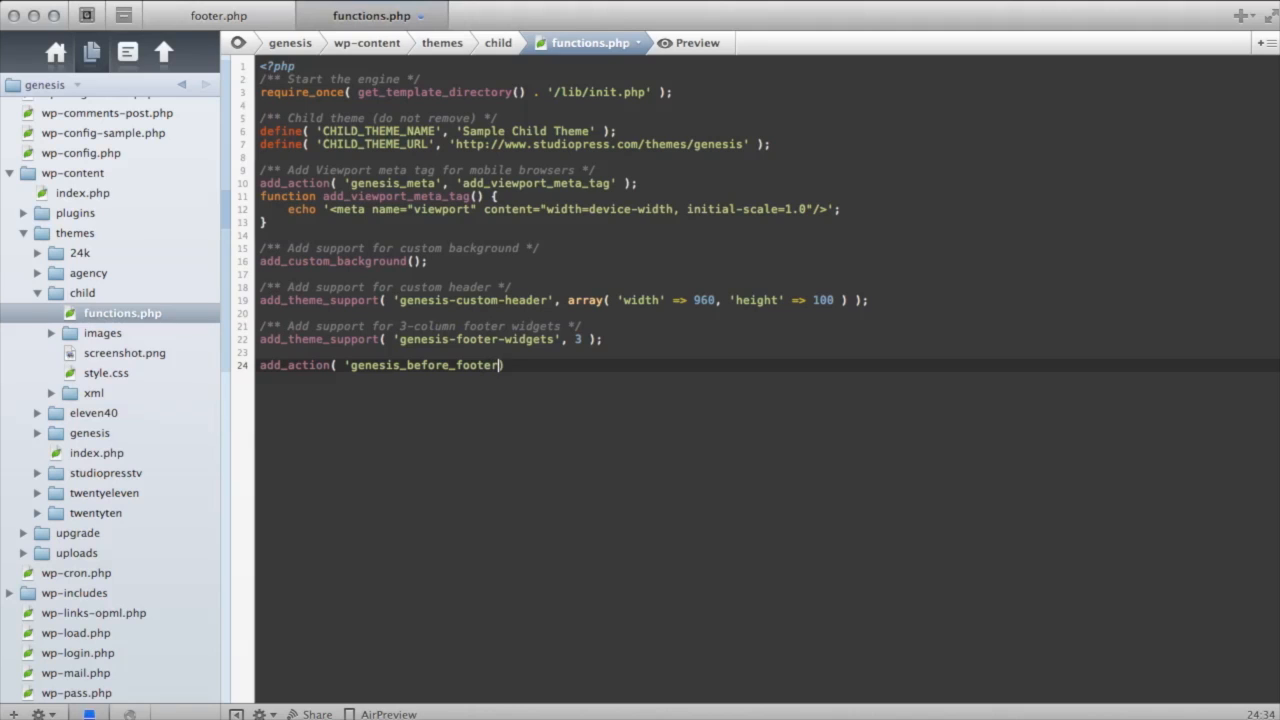
type("',")
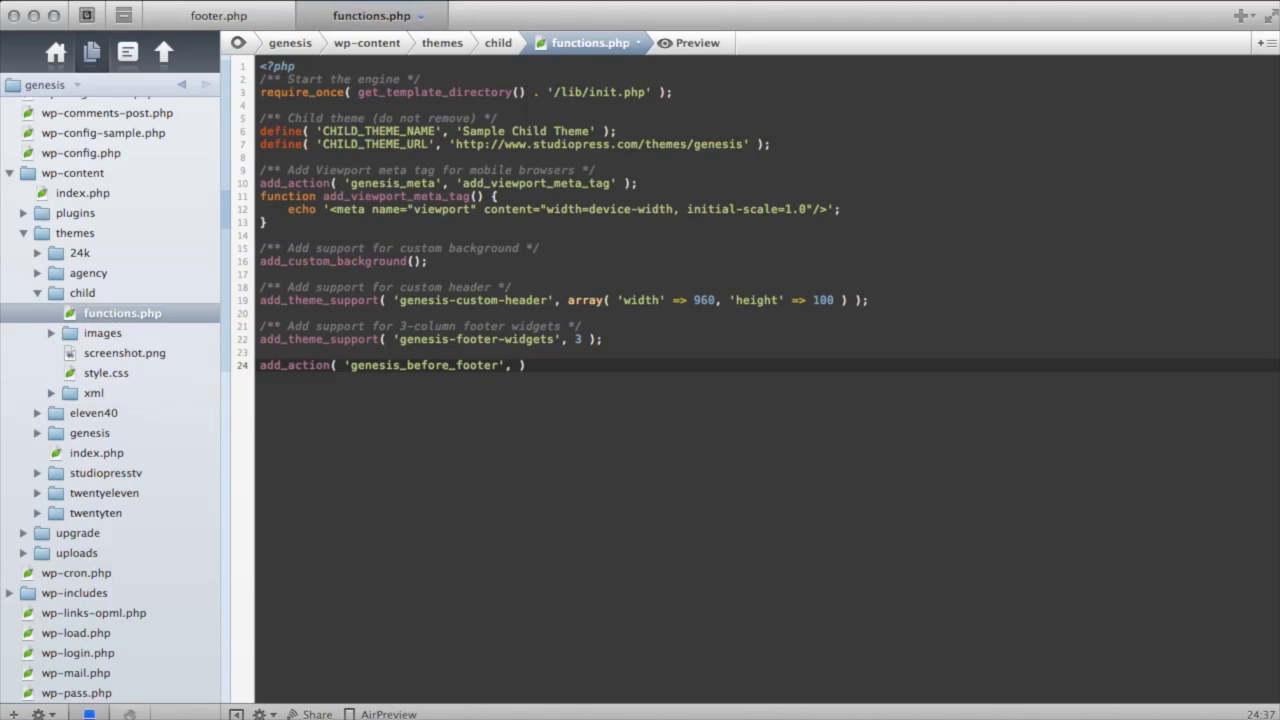
type("'my")
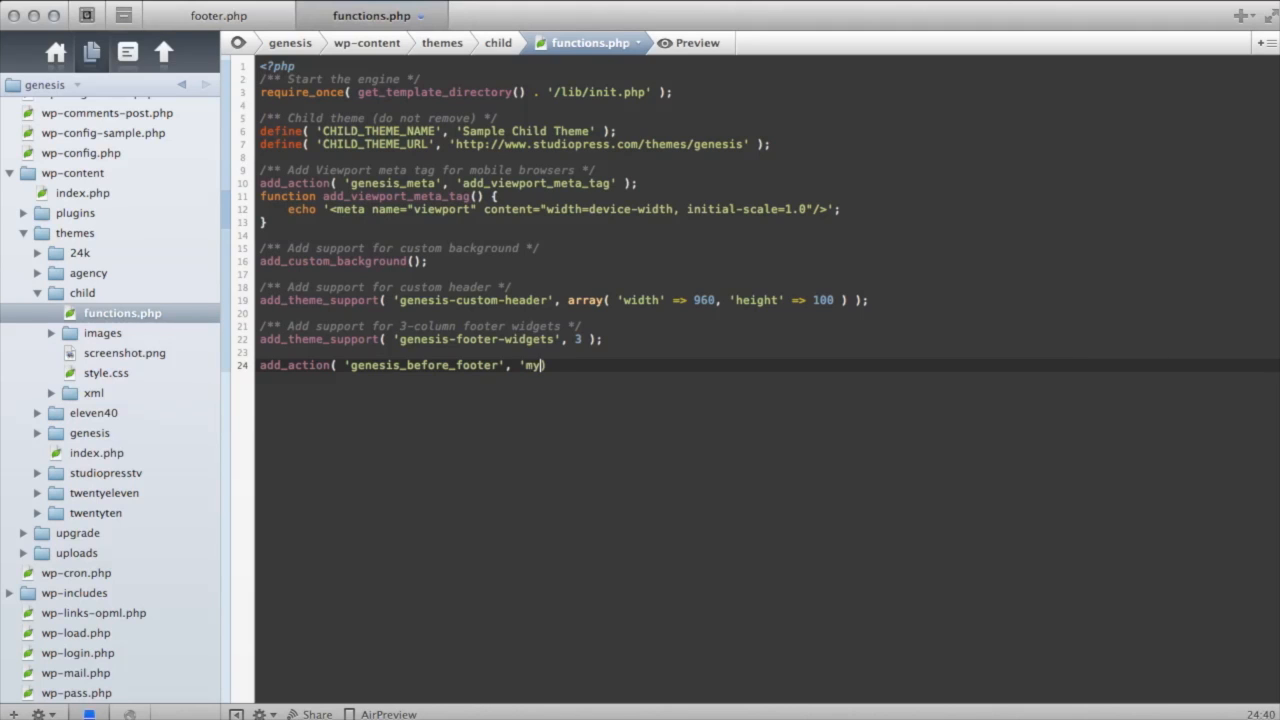
type("_sample_text")
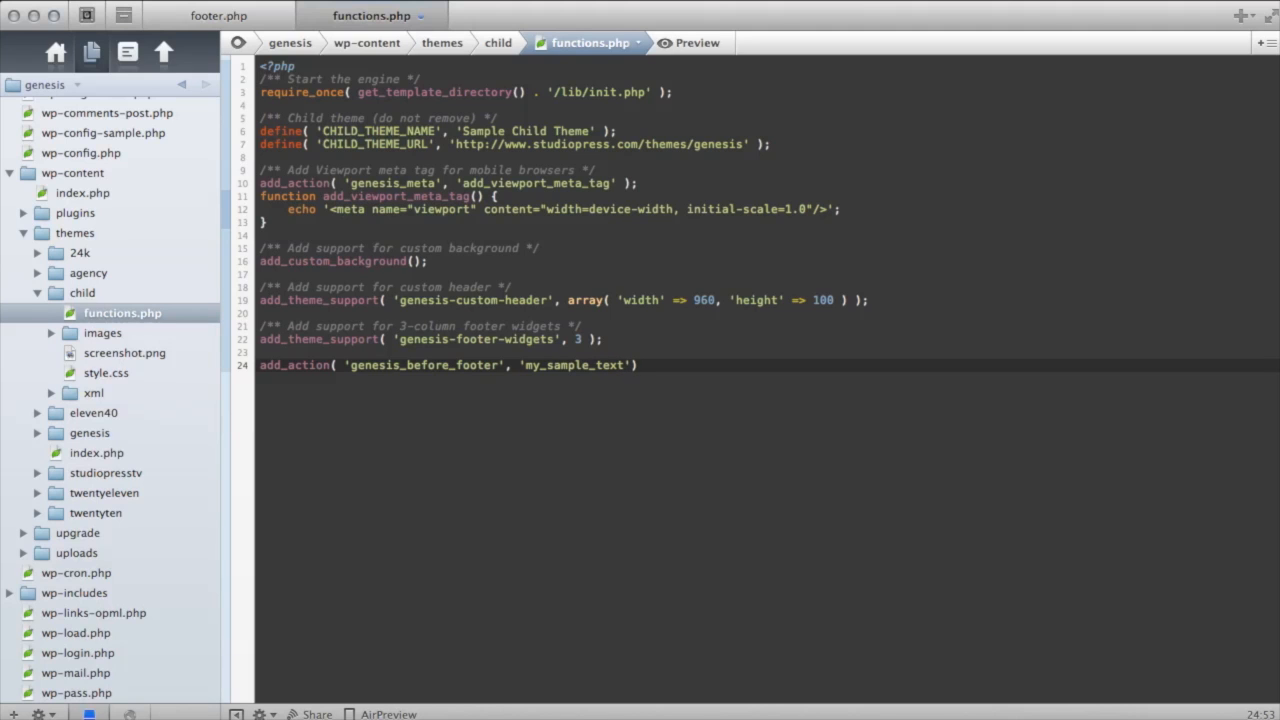
type(";")
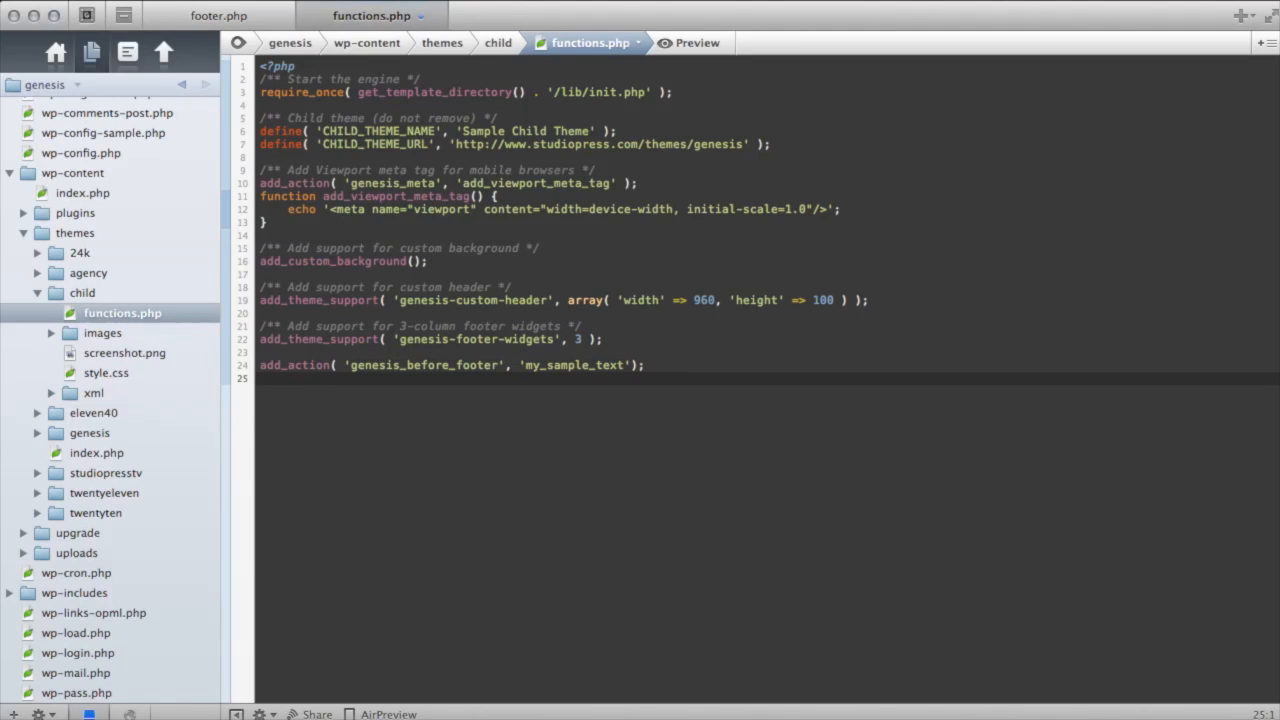
Begin the function my_sample_text() { below the hook line
type("fu")
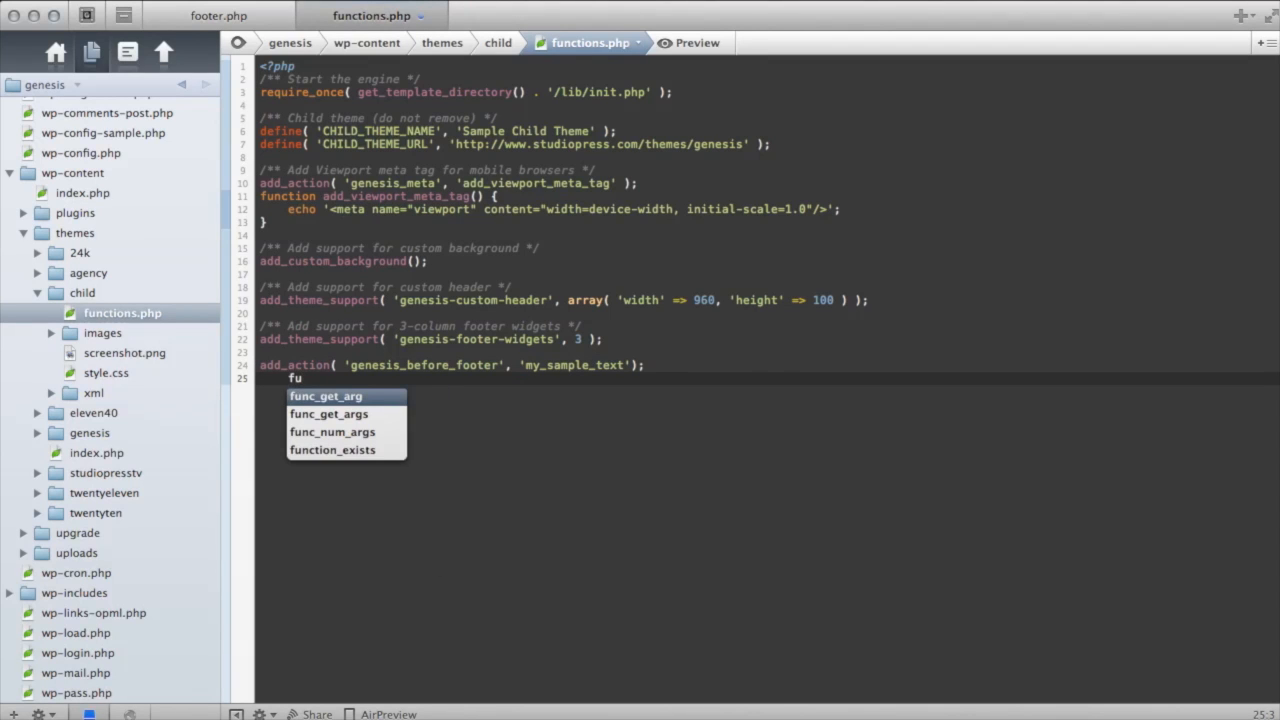
type("nction")
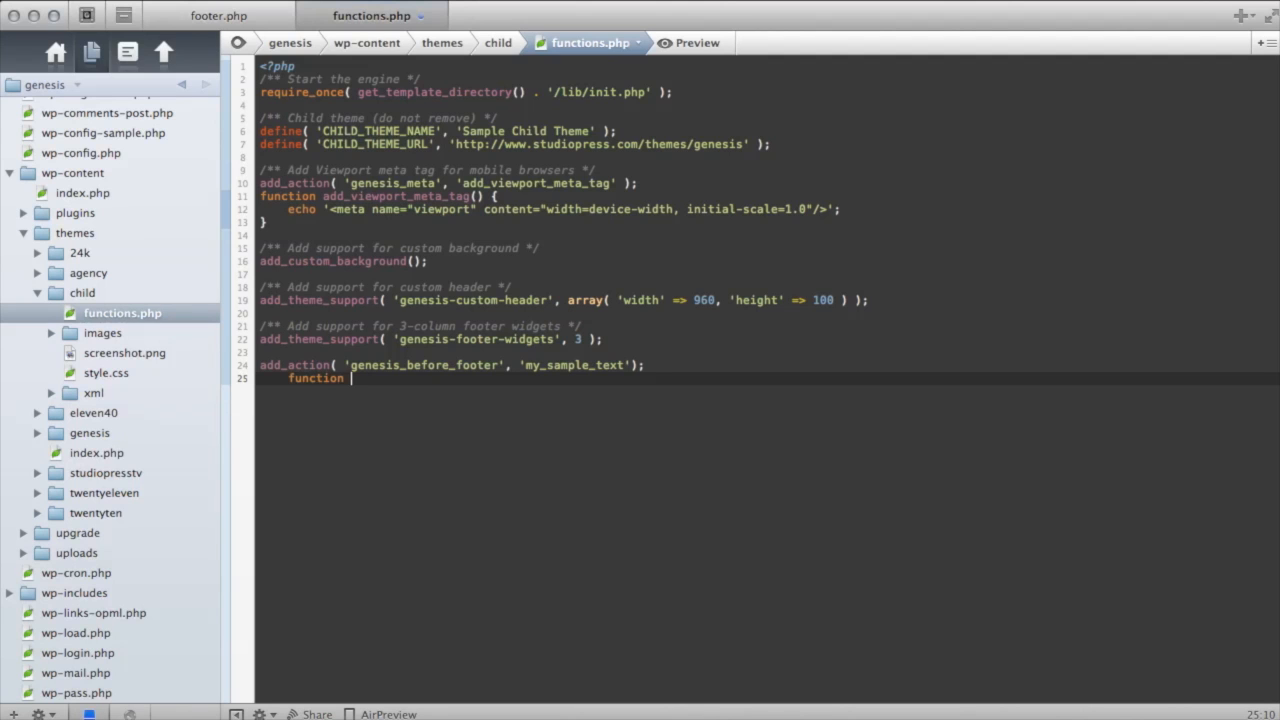
type("my")
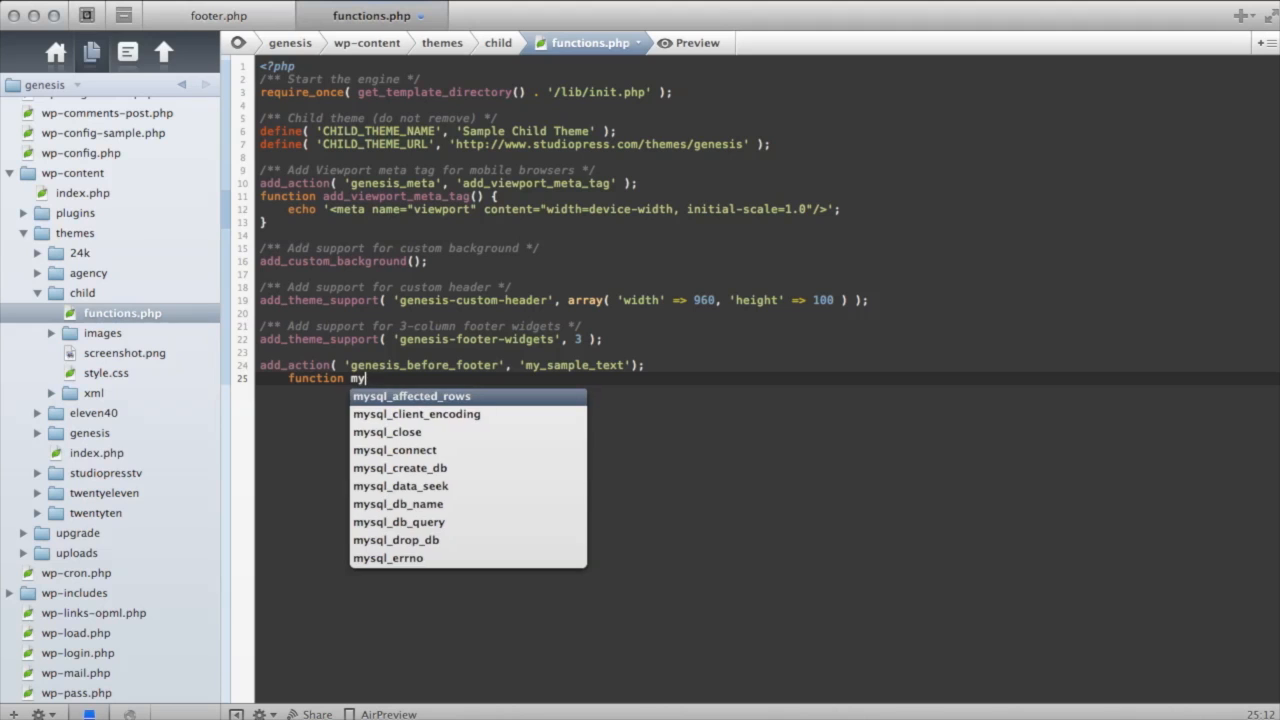
type("_sample")
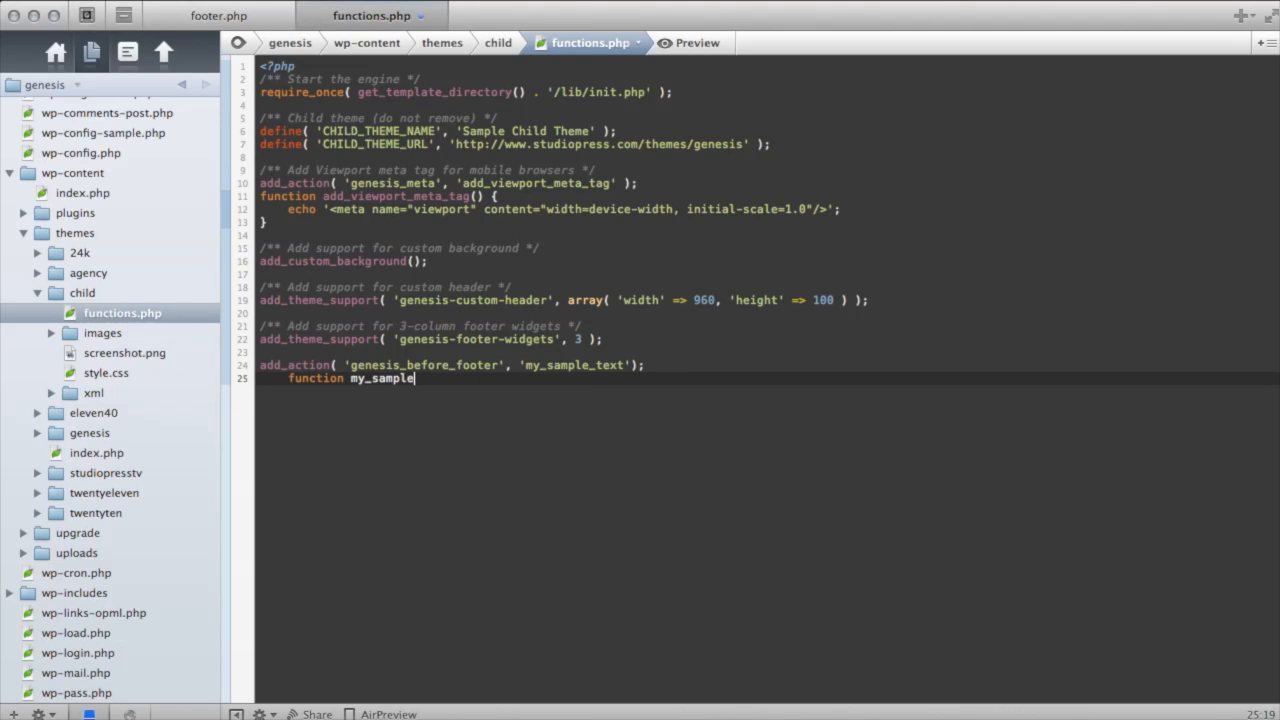
type("_text")
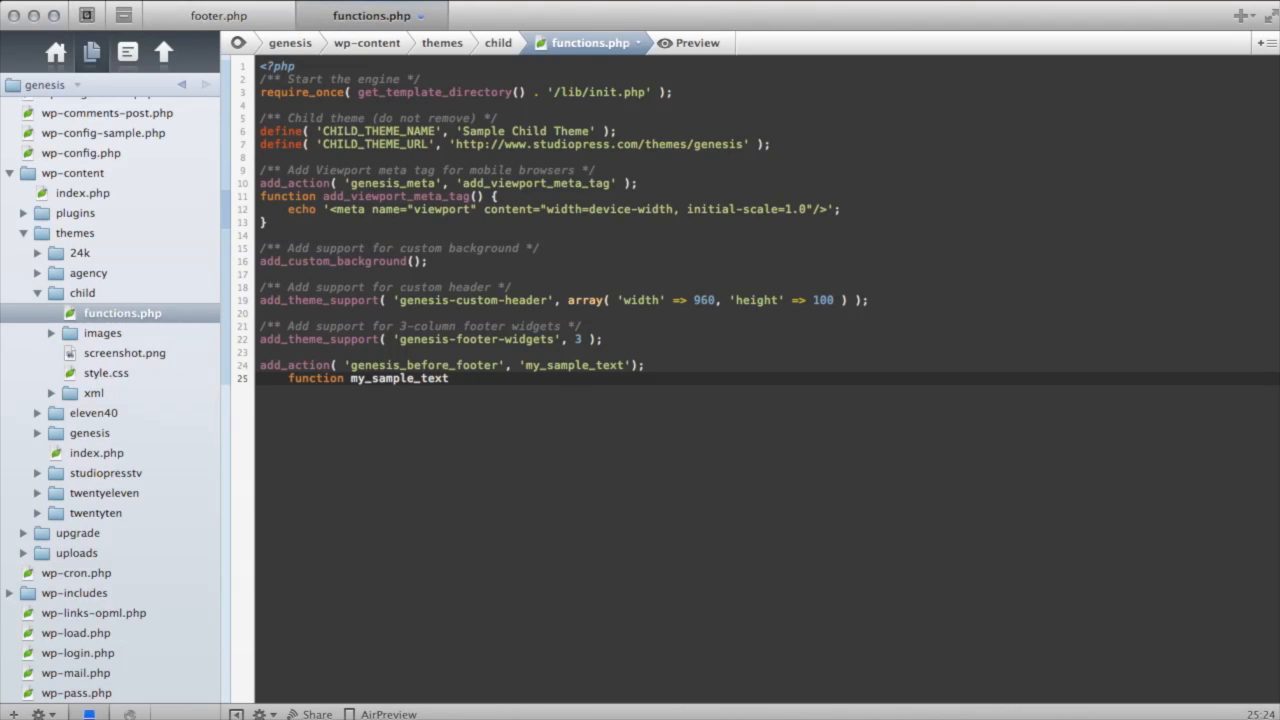
type("()")
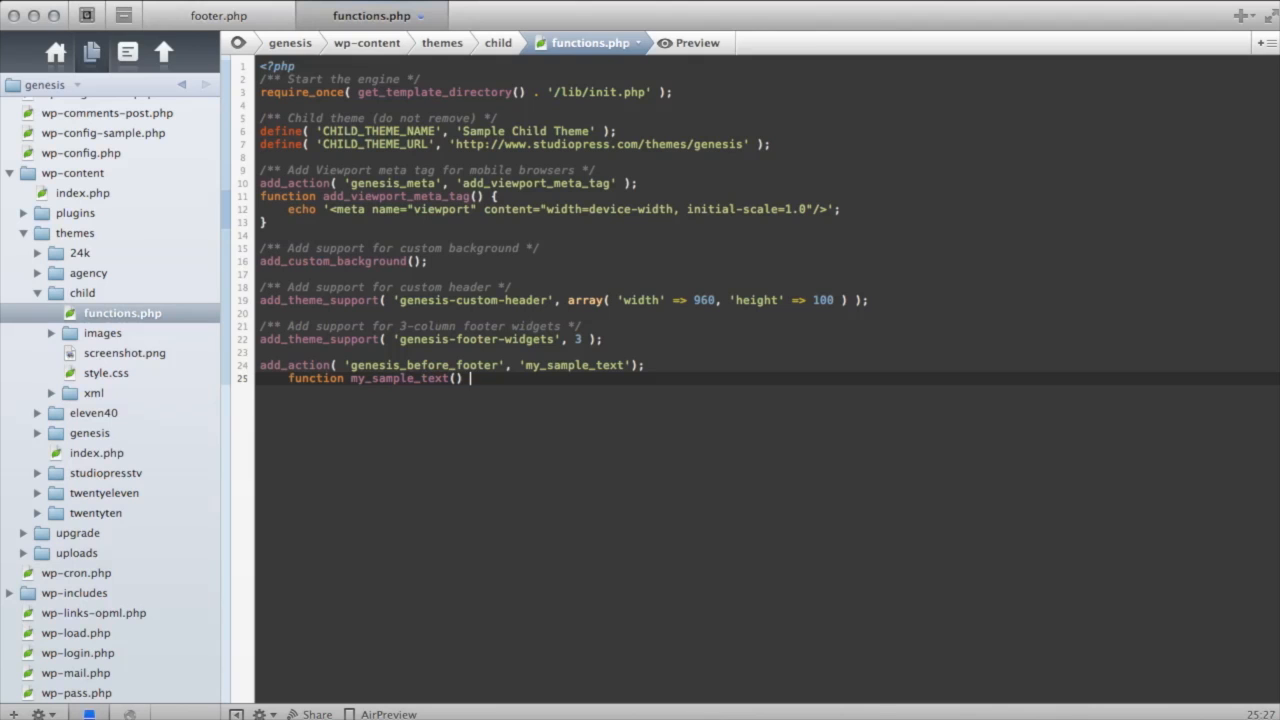
type("{")
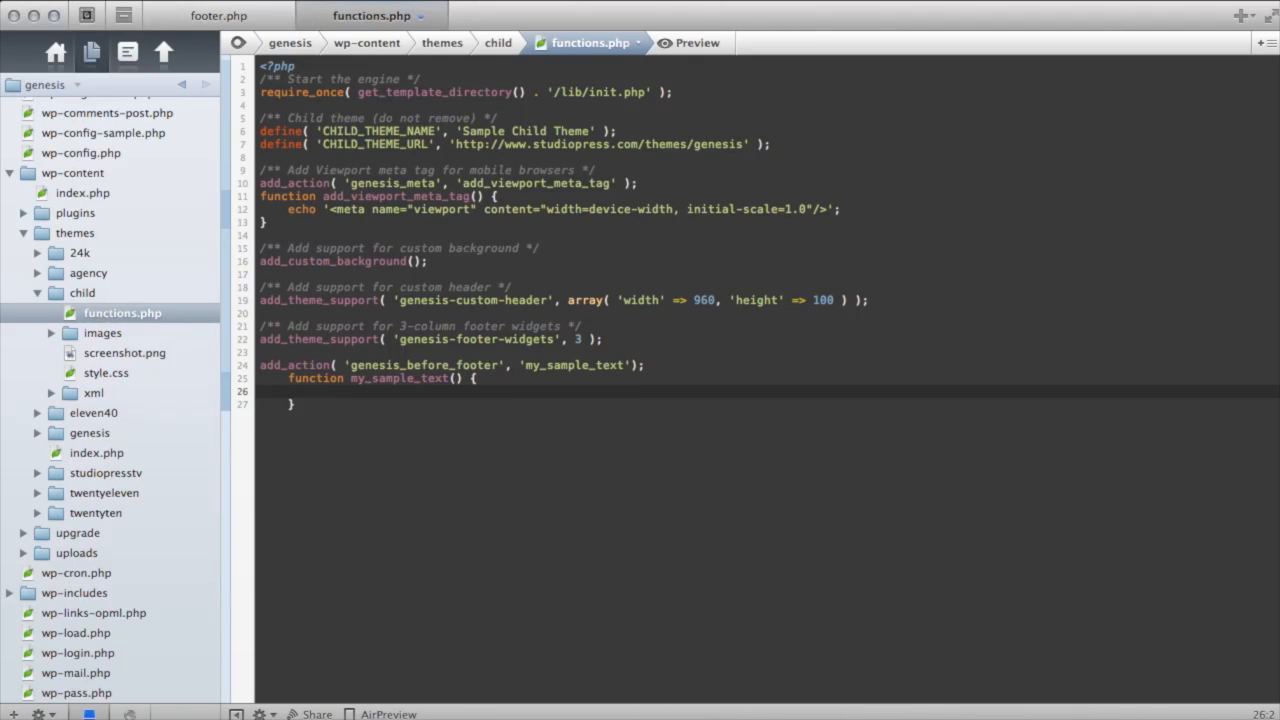
Make the function echo '<h2>Thanks for Reading!</h2>' and save functions.php
type("echo")
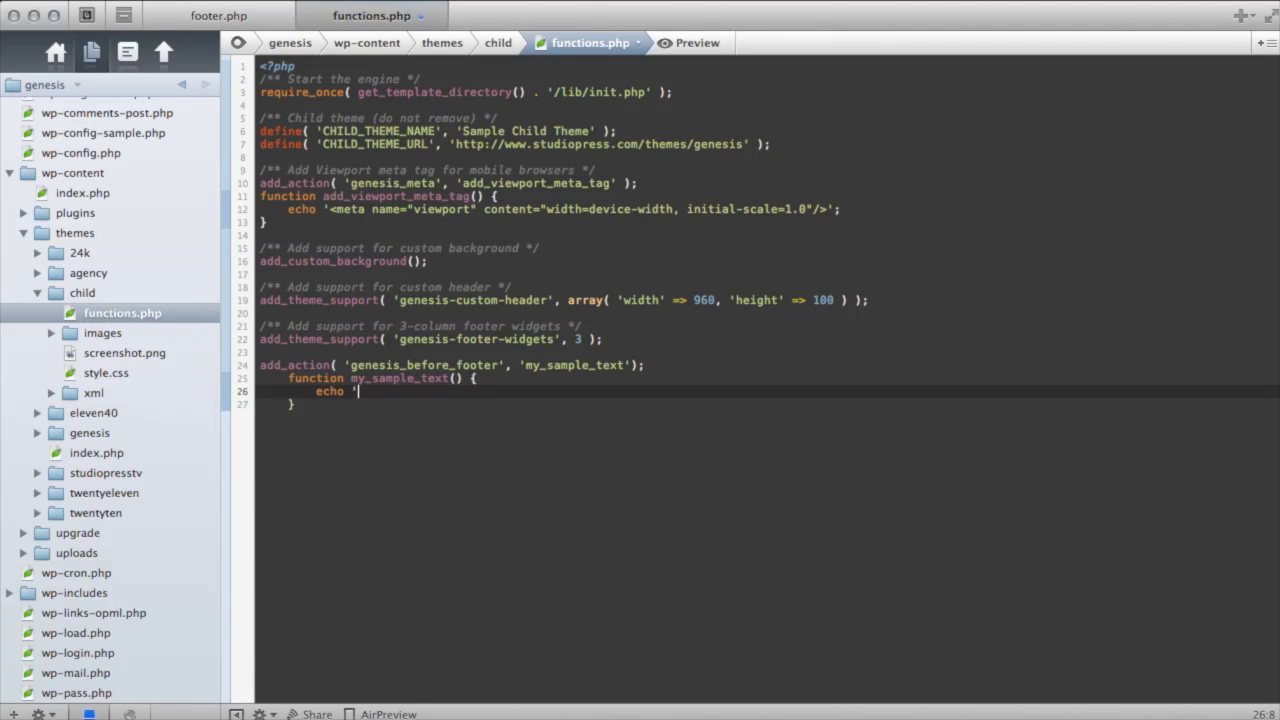
type("<h")
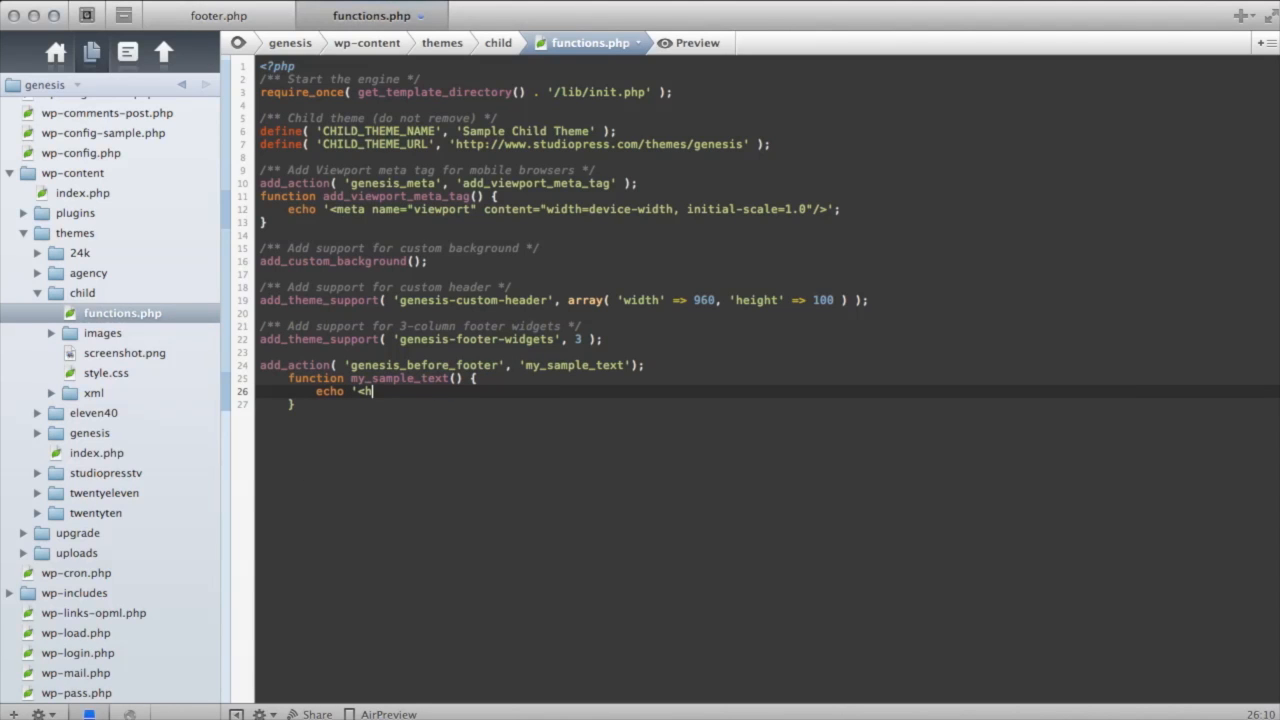
type("2>Thanks for Re")
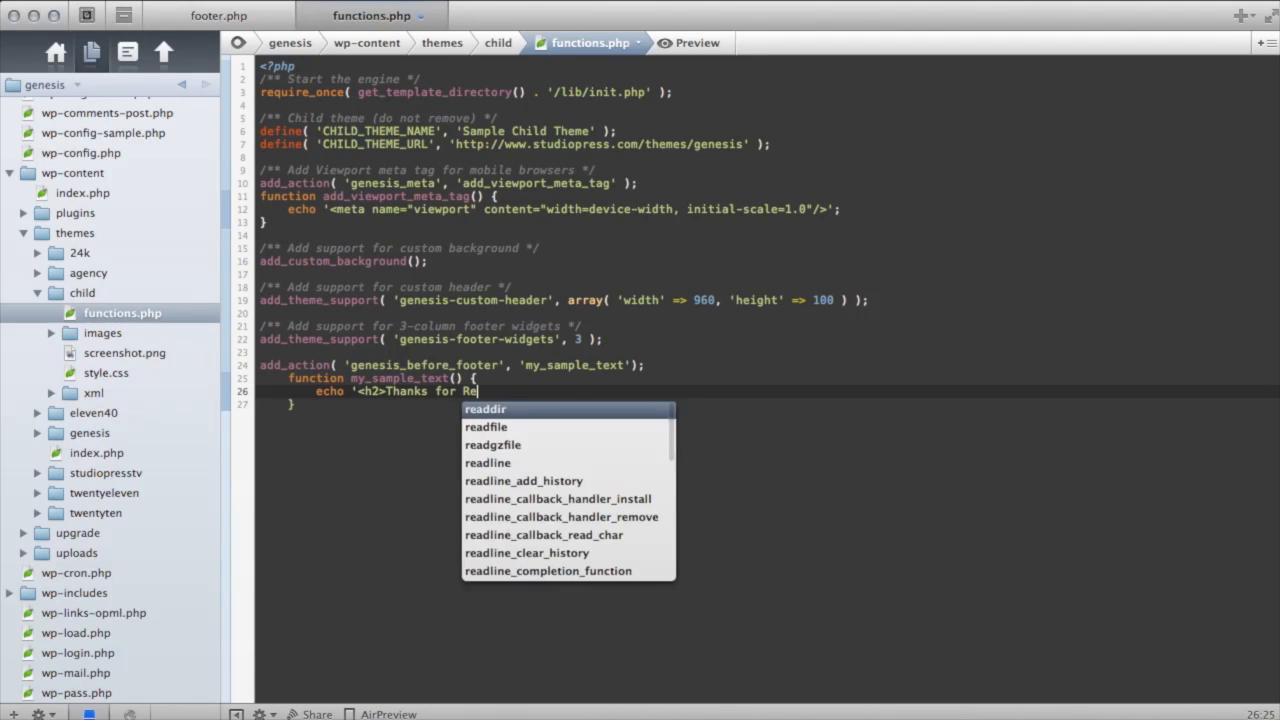
type("ading!")
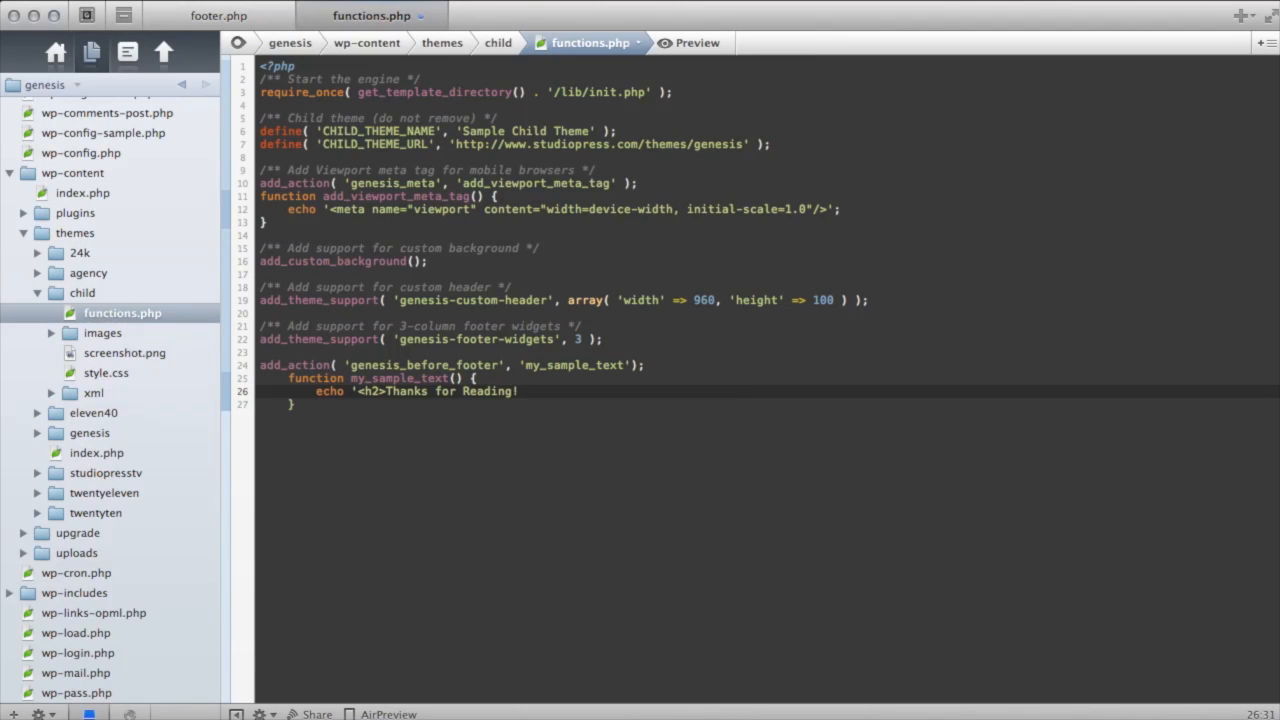
type("</h2>")
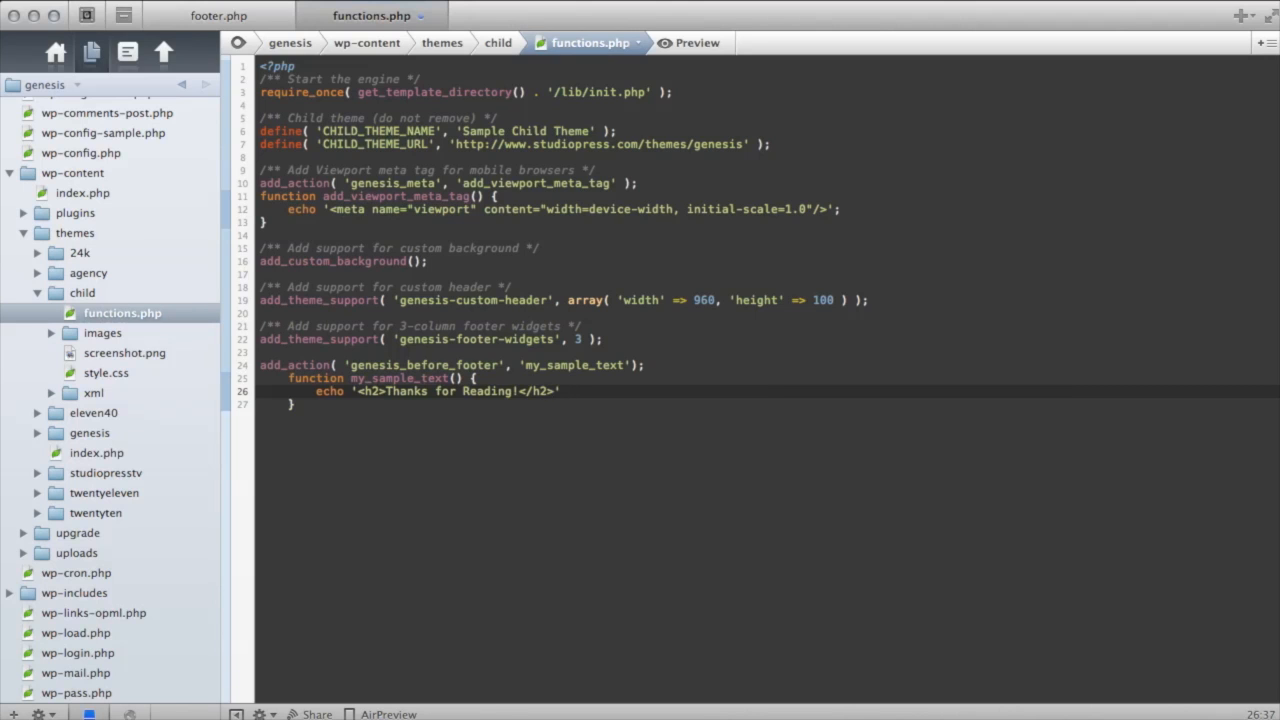
type(";")
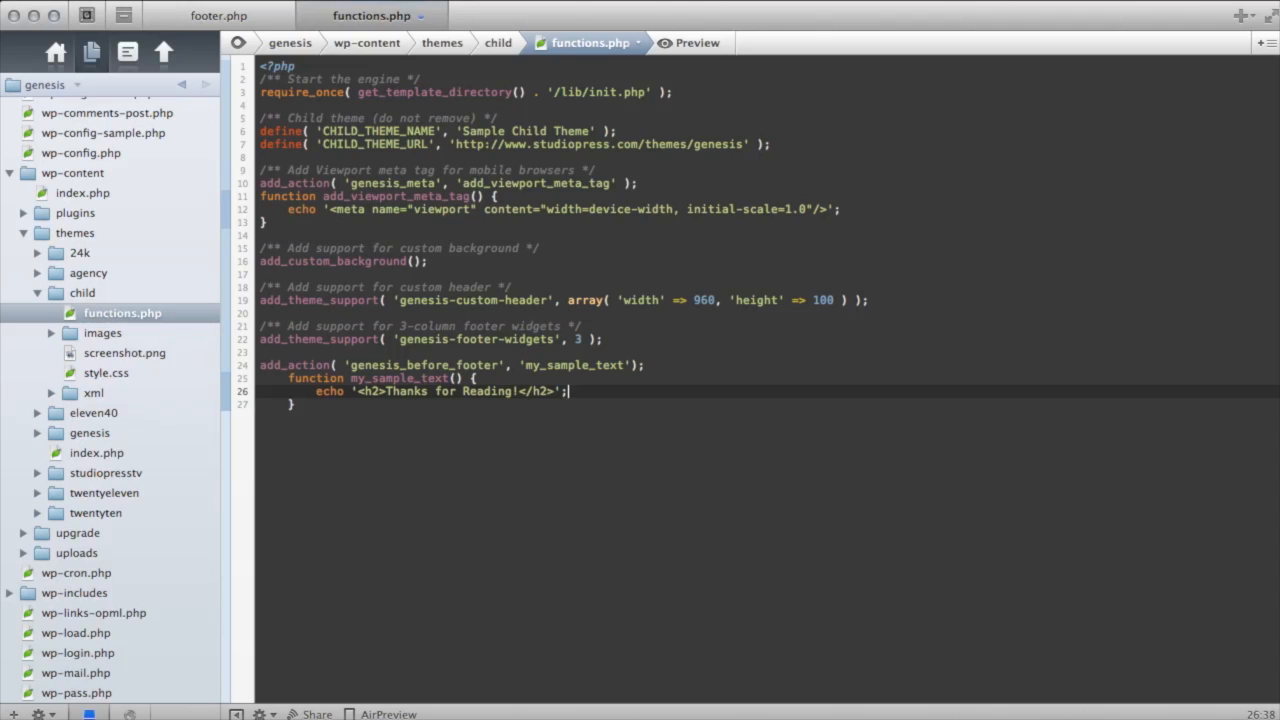
key("cmd+tab")
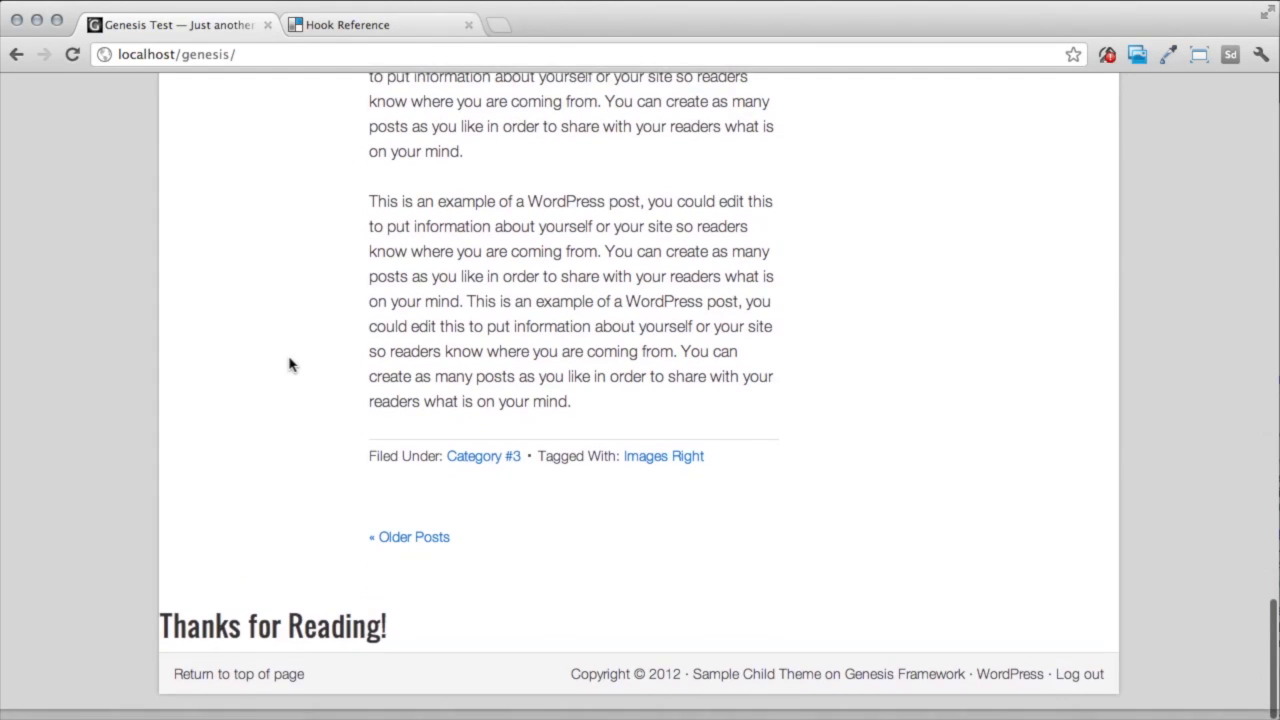
Scroll the reloaded Genesis site down to the Thanks for Reading! heading above the footer
scroll("down", 3)
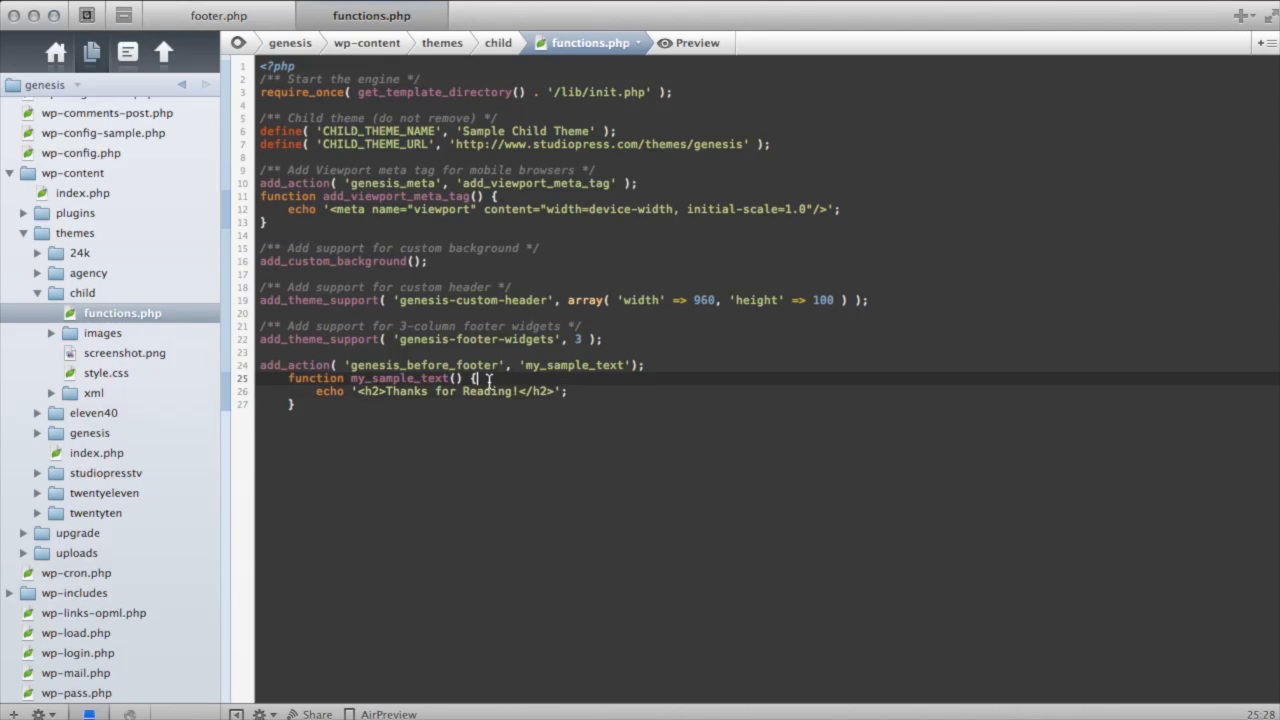
Rewrite the function body as ?> <h2>Thanks for Reading!</h2> <?php
key("enter")
type("?>")
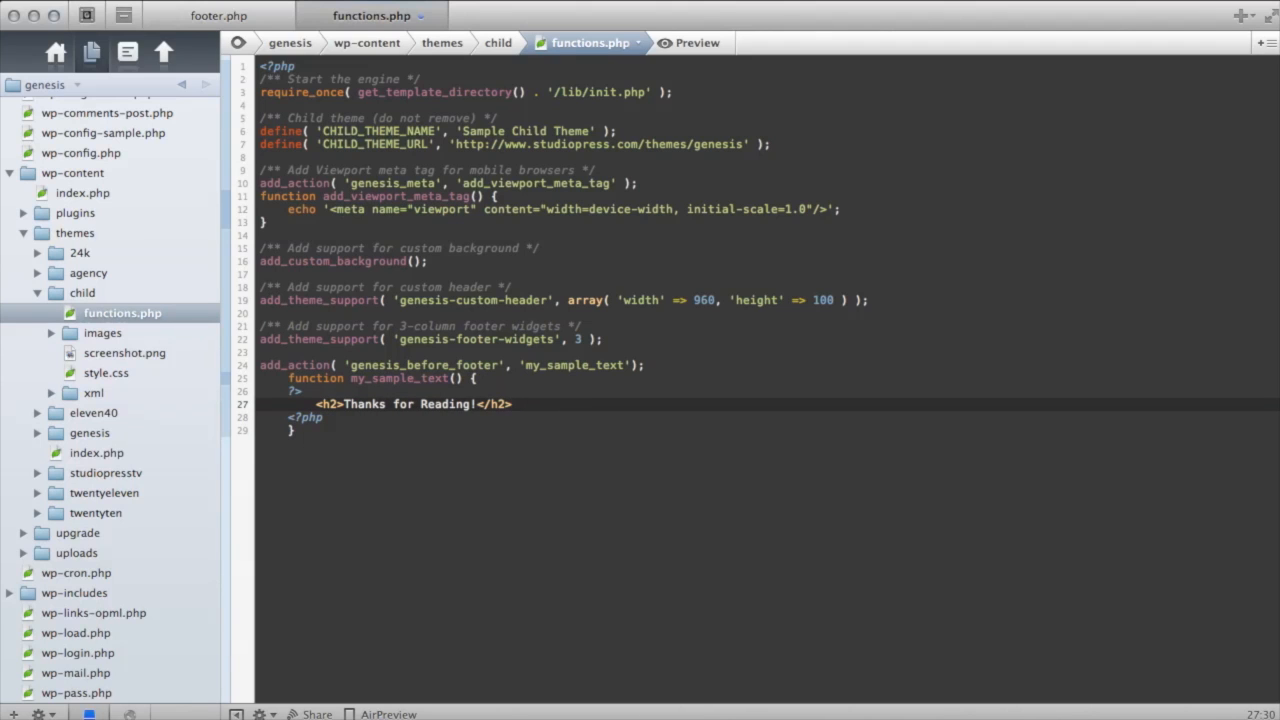
left_click(513, 404)
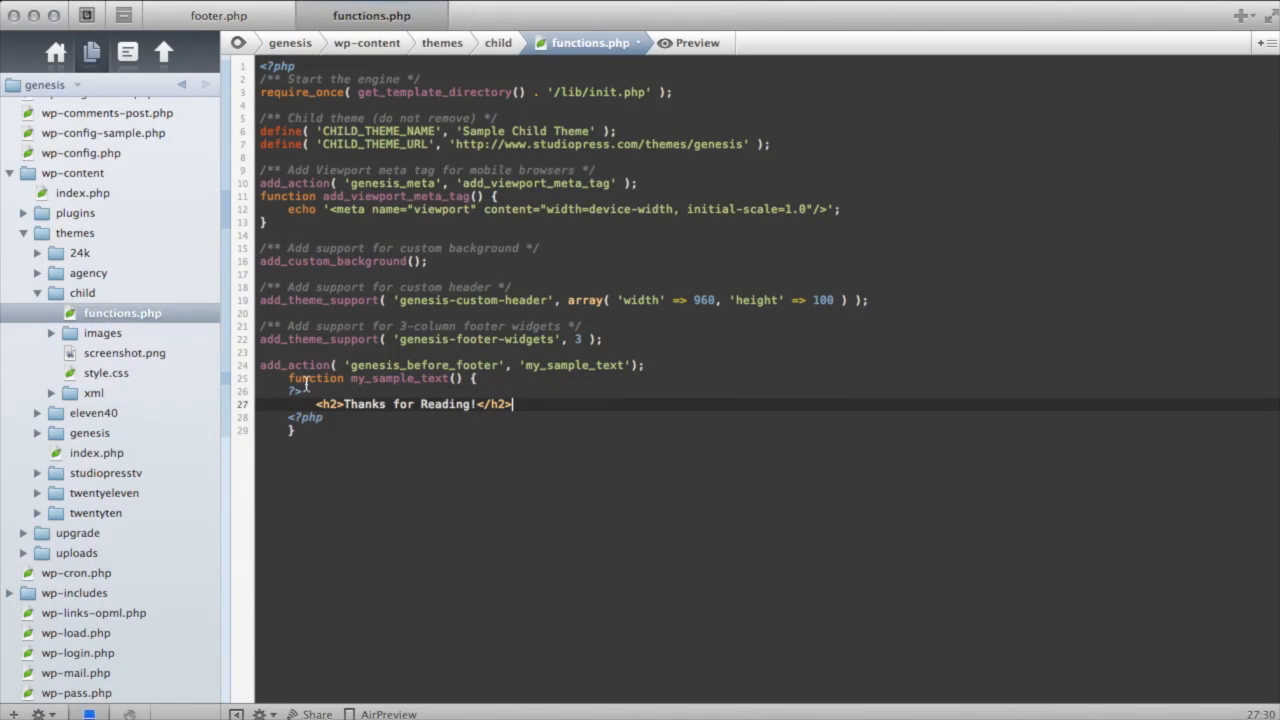
mouse_move(312, 80)
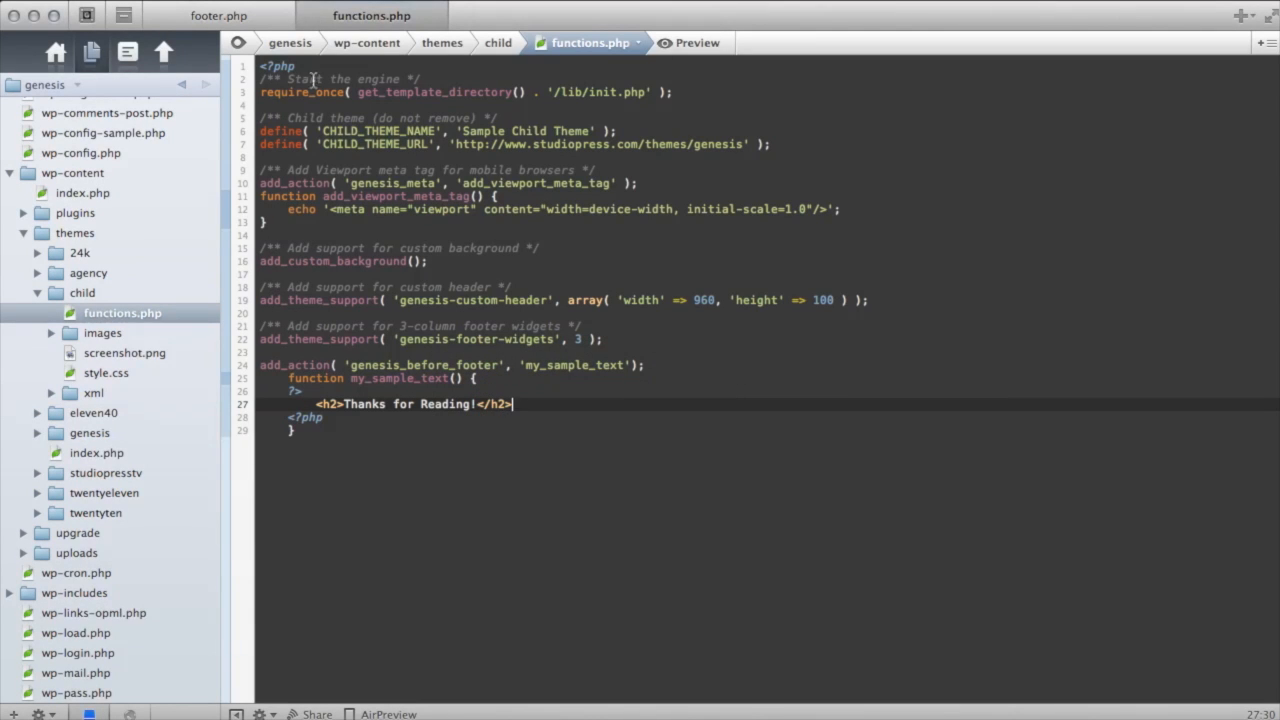